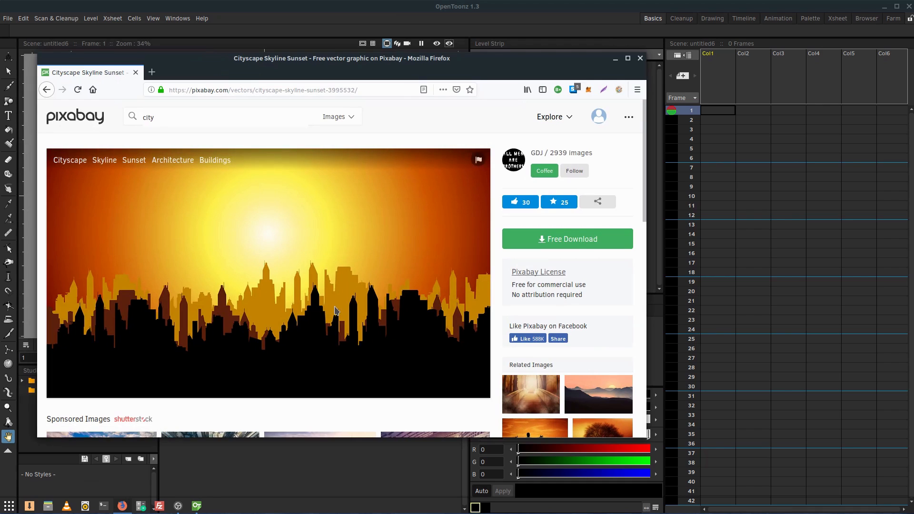
pyautogui.moveTo(525, 243)
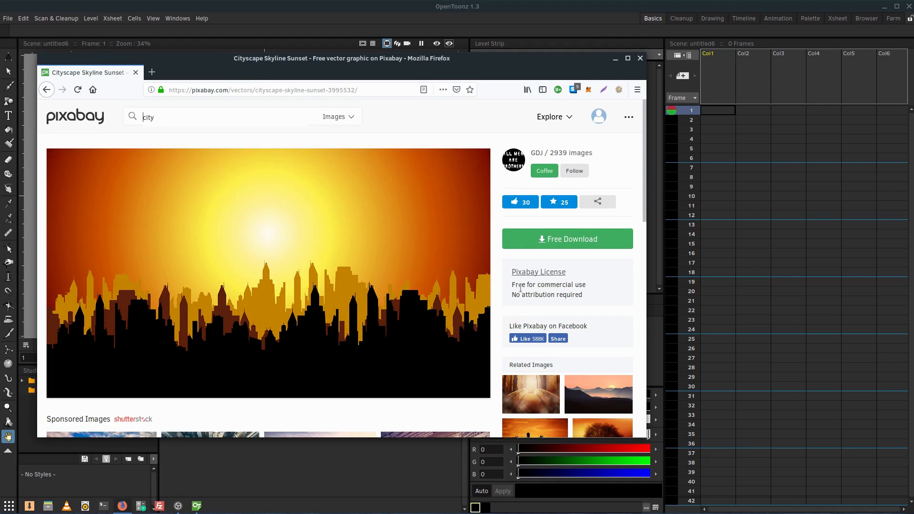
pyautogui.moveTo(317, 285)
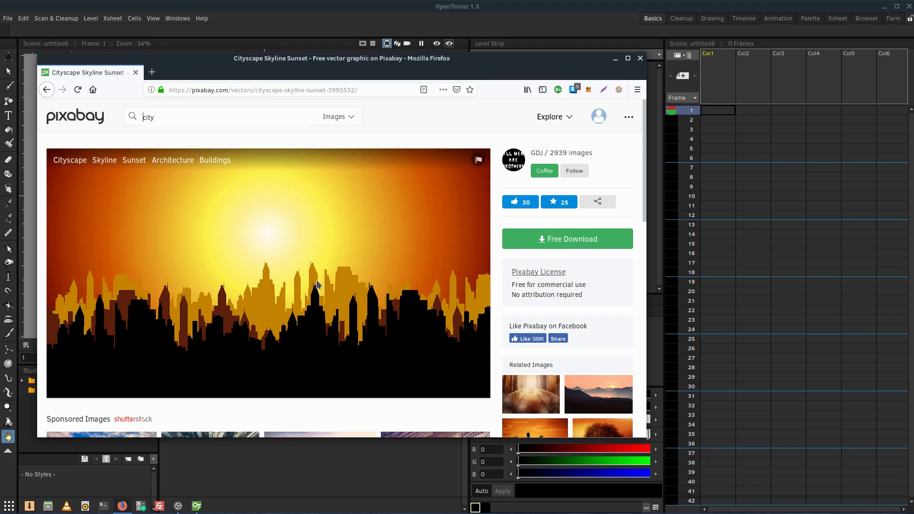
# Open cityscape-3995532.svg from Downloads/SVG_Sources with Inkscape.
pyautogui.click(568, 239)
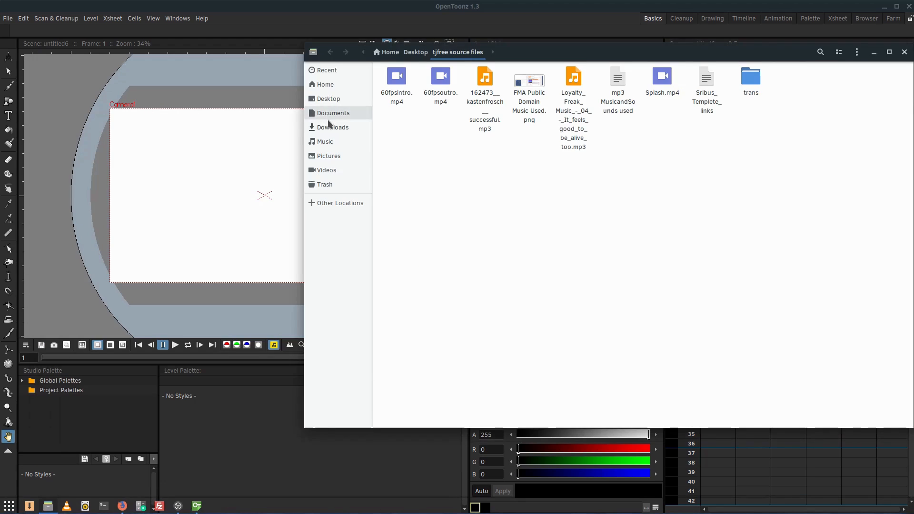
pyautogui.click(333, 128)
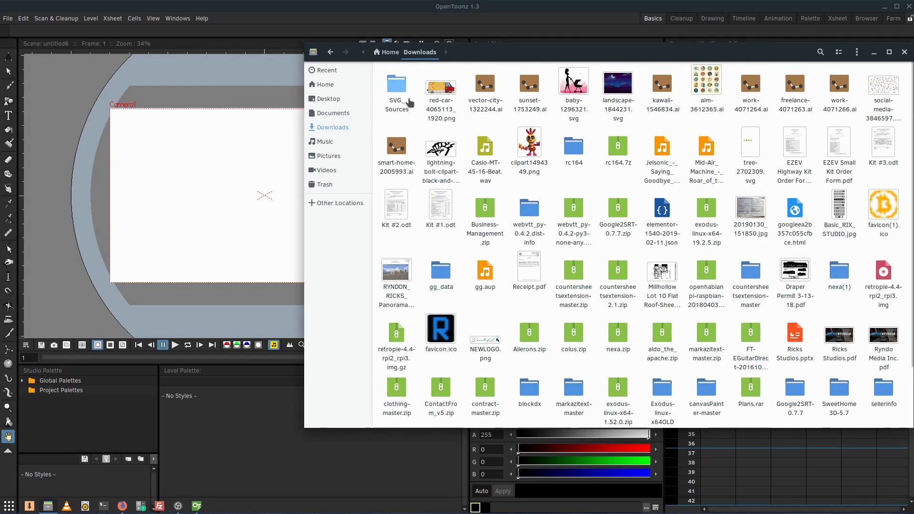
pyautogui.doubleClick(396, 84)
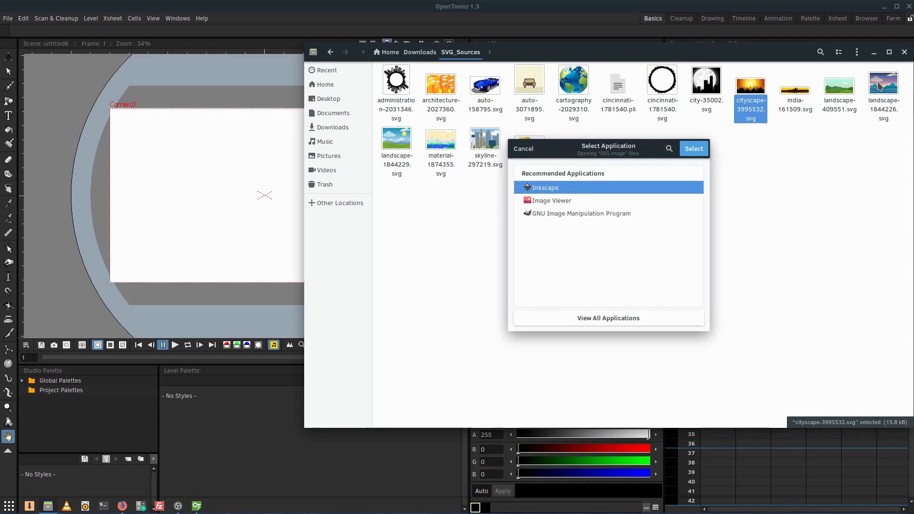
pyautogui.click(693, 149)
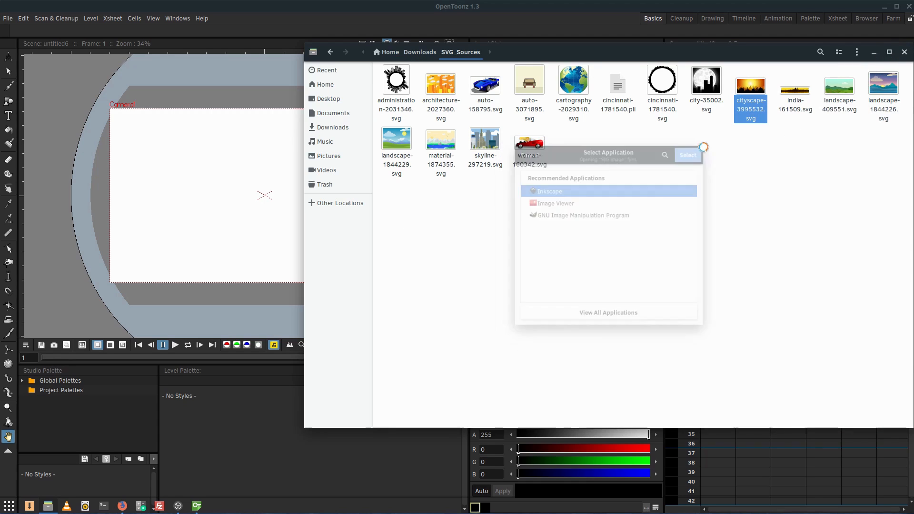
# Remove the sky gradient and drag the orange, brown and black skyline layers apart.
pyautogui.click(688, 154)
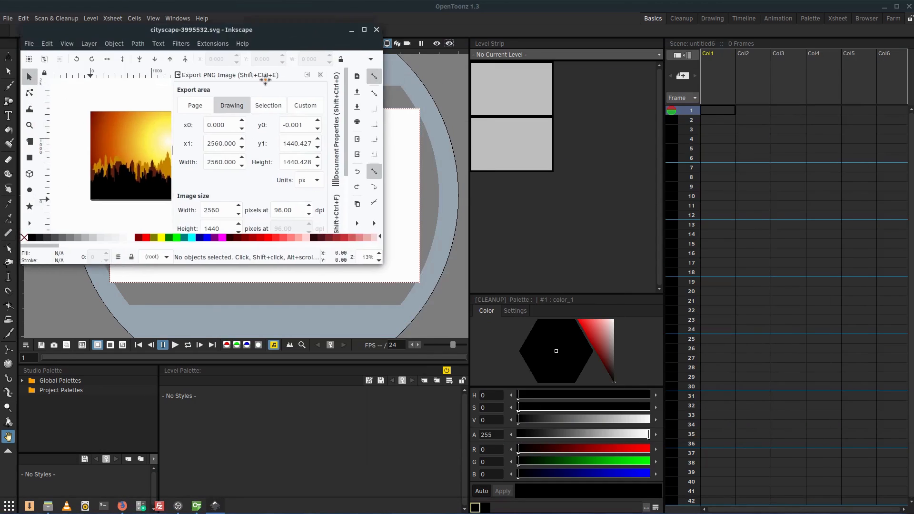
pyautogui.moveTo(201, 30); pyautogui.dragTo(308, 98)
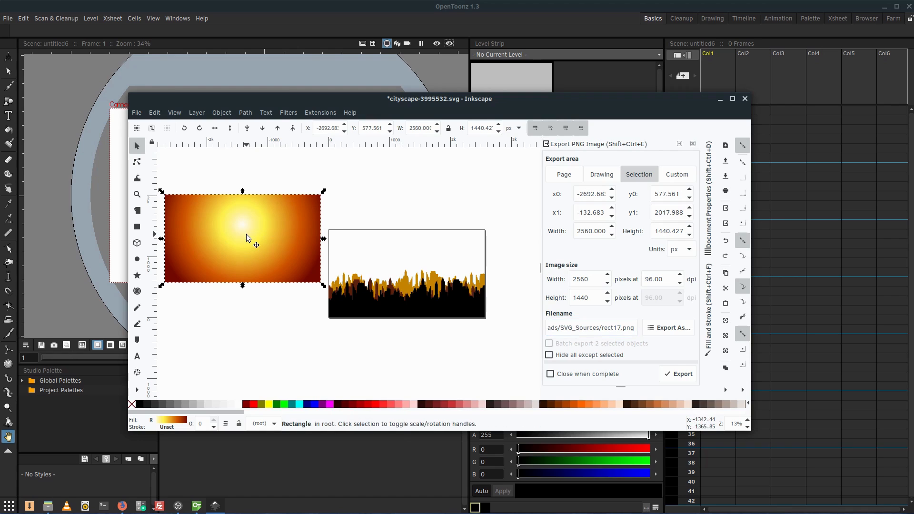
pyautogui.click(602, 174)
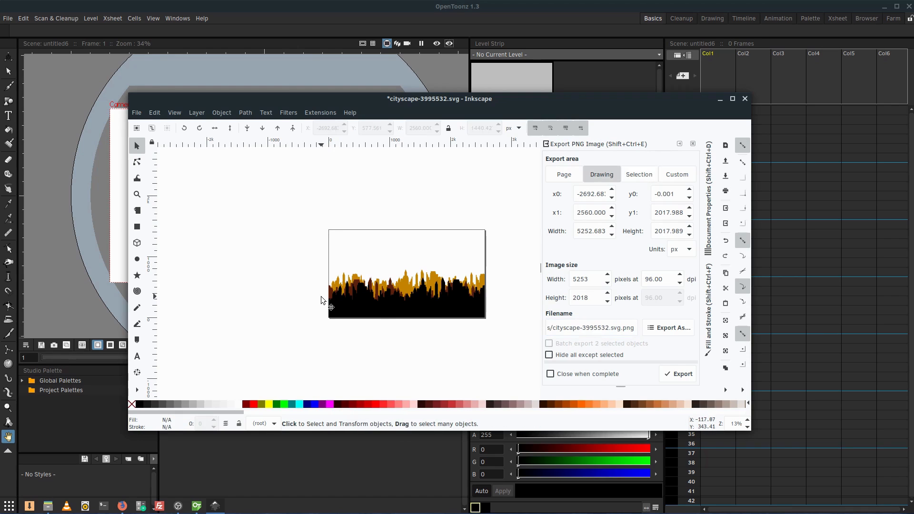
pyautogui.click(377, 305)
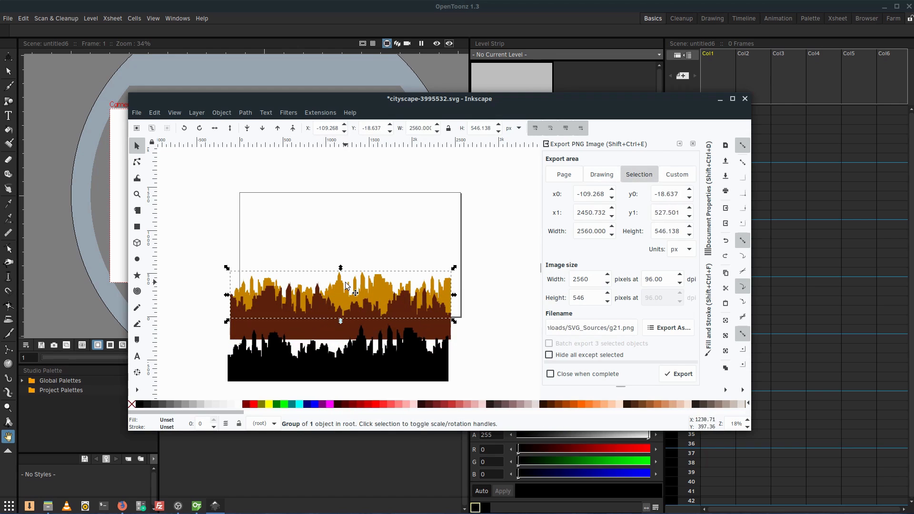
pyautogui.moveTo(344, 294); pyautogui.dragTo(324, 300)
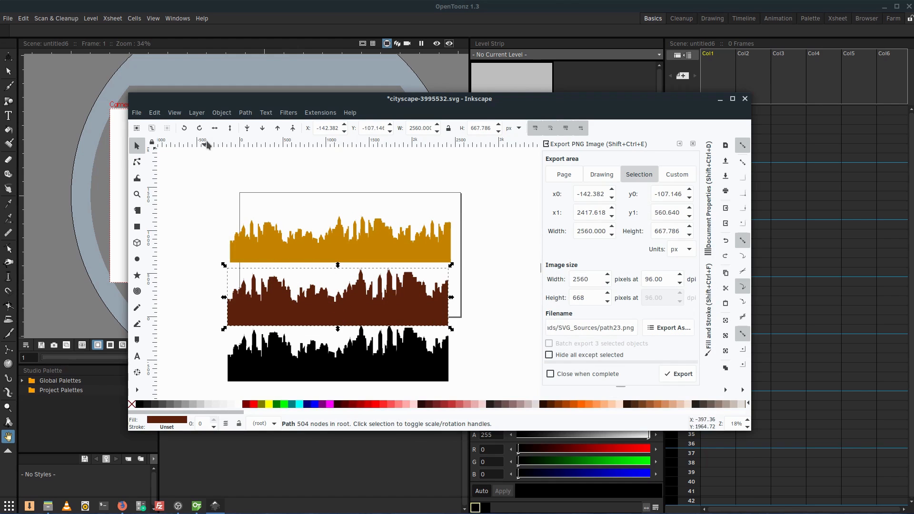
pyautogui.click(214, 127)
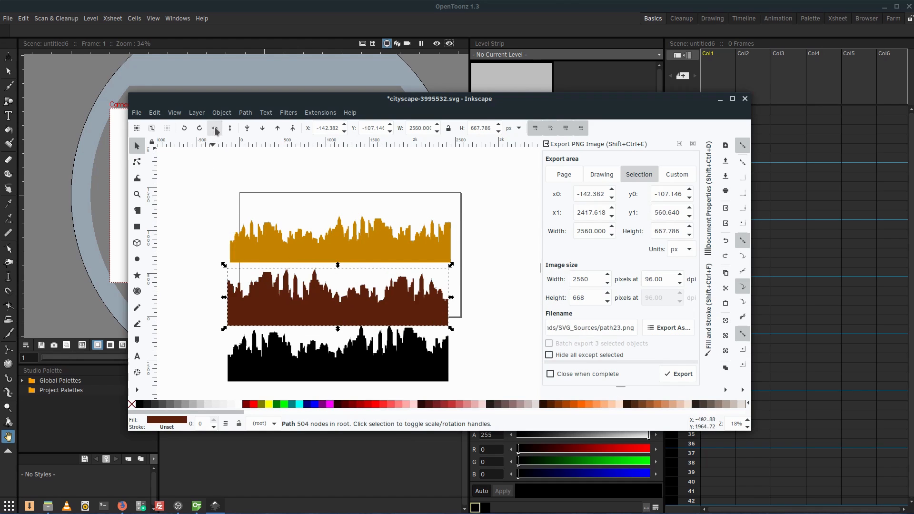
pyautogui.click(602, 174)
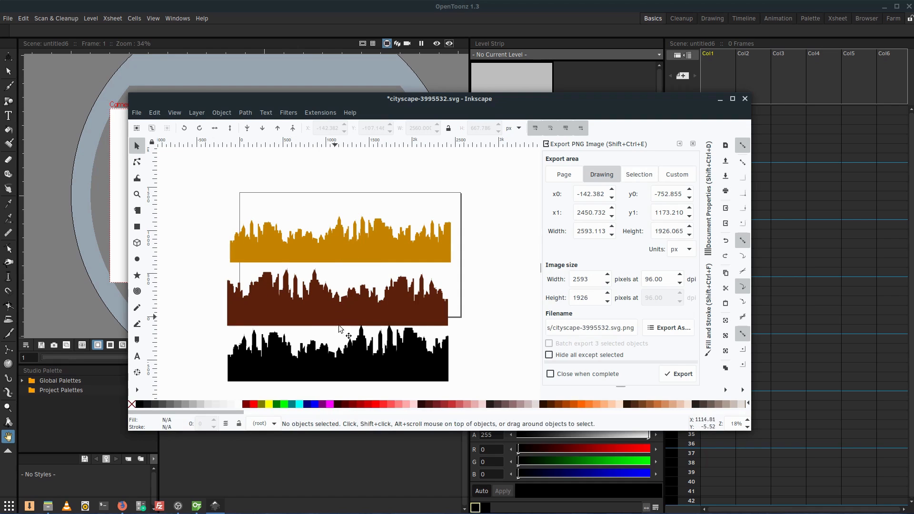
# Close the cityscape document, answering the save-before-closing prompt.
pyautogui.click(137, 112)
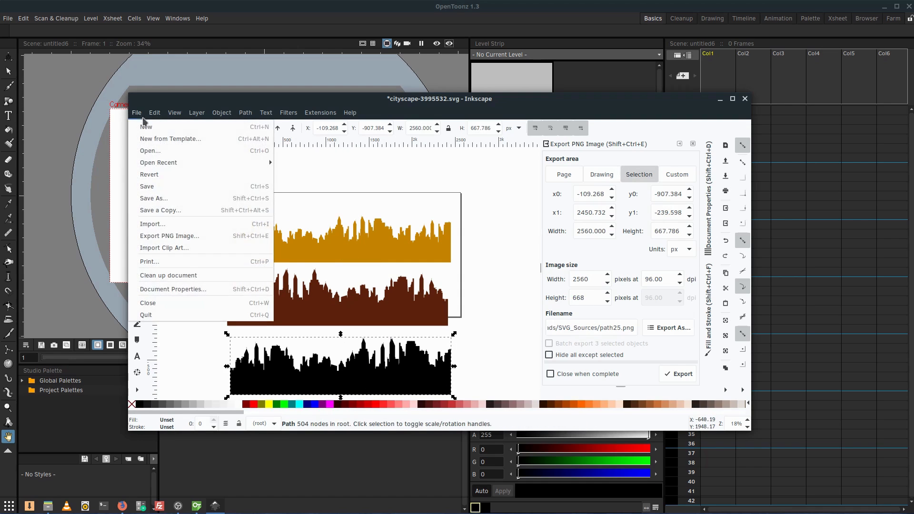
pyautogui.click(744, 99)
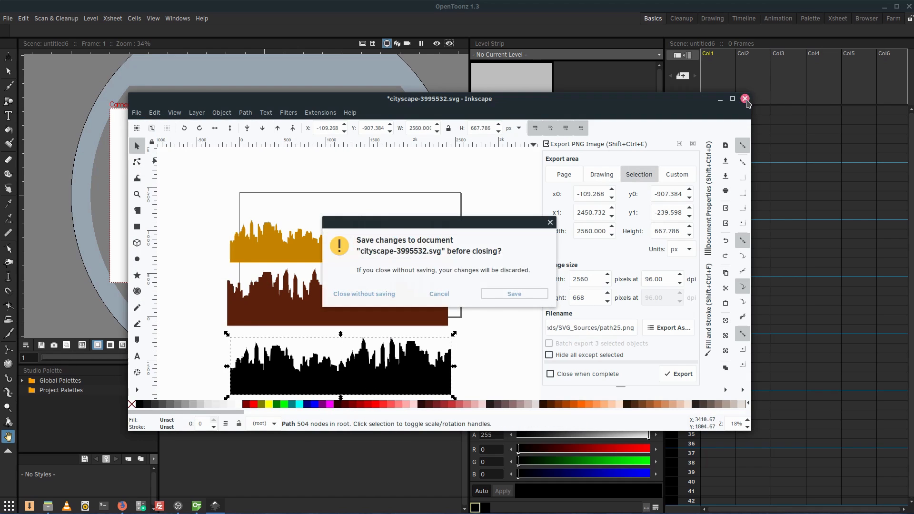
pyautogui.click(364, 294)
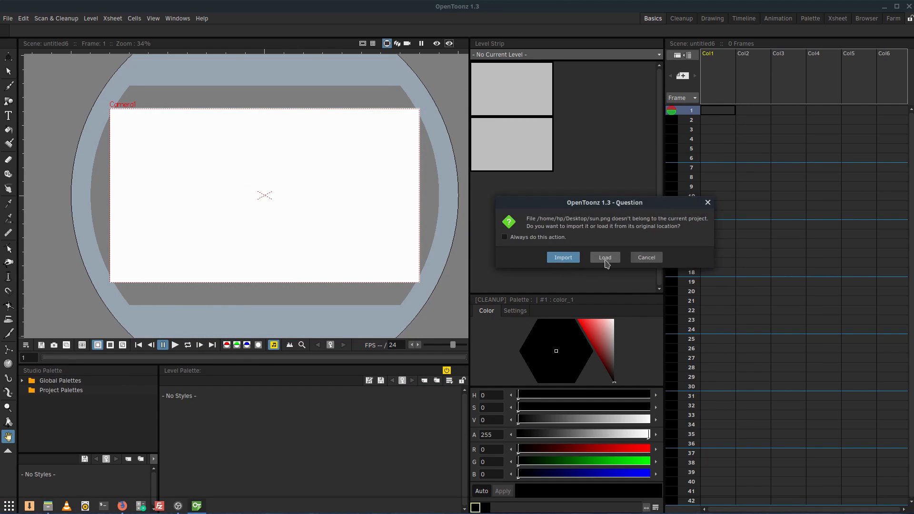
# Load sun.png into the first column and scale it to 78.51% to cover the camera frame.
pyautogui.click(604, 258)
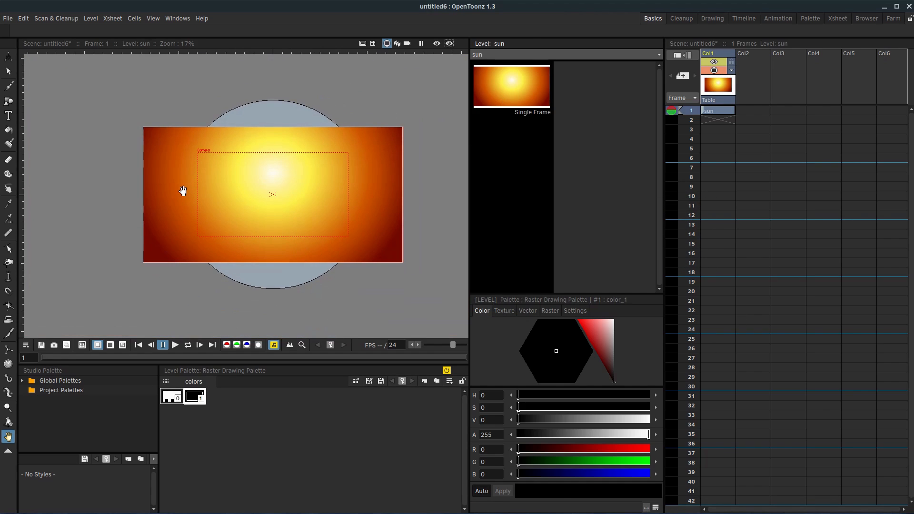
pyautogui.moveTo(177, 145)
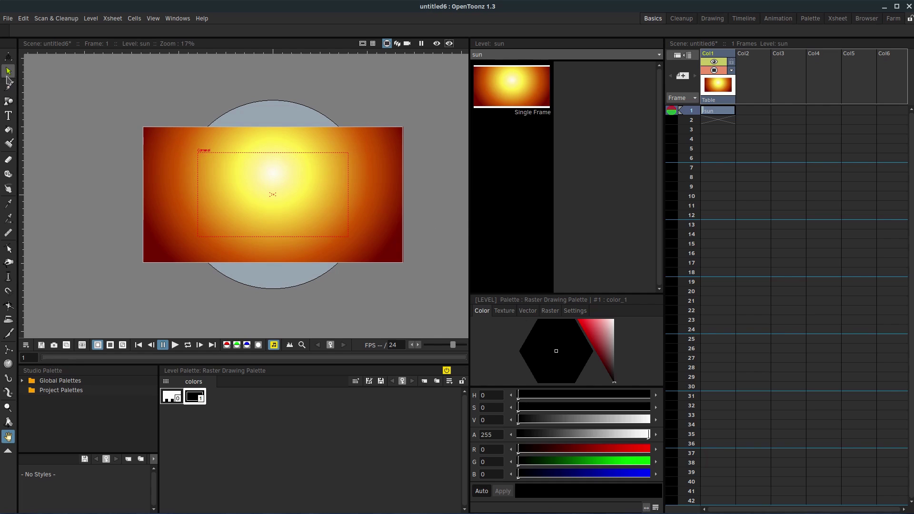
pyautogui.click(8, 56)
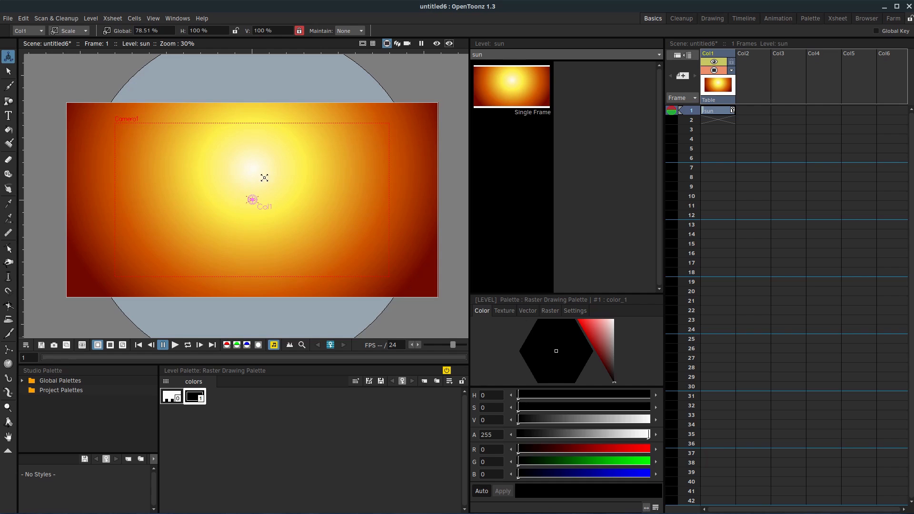
pyautogui.moveTo(329, 164)
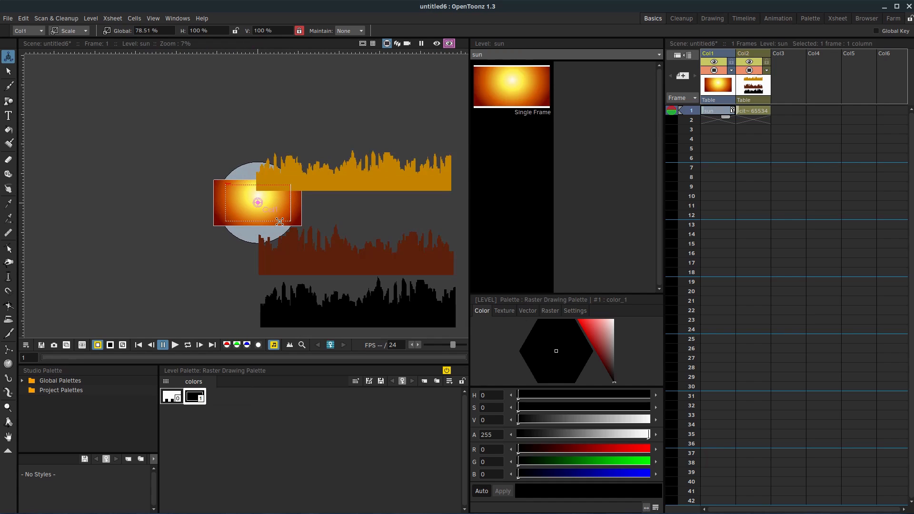
pyautogui.moveTo(733, 173)
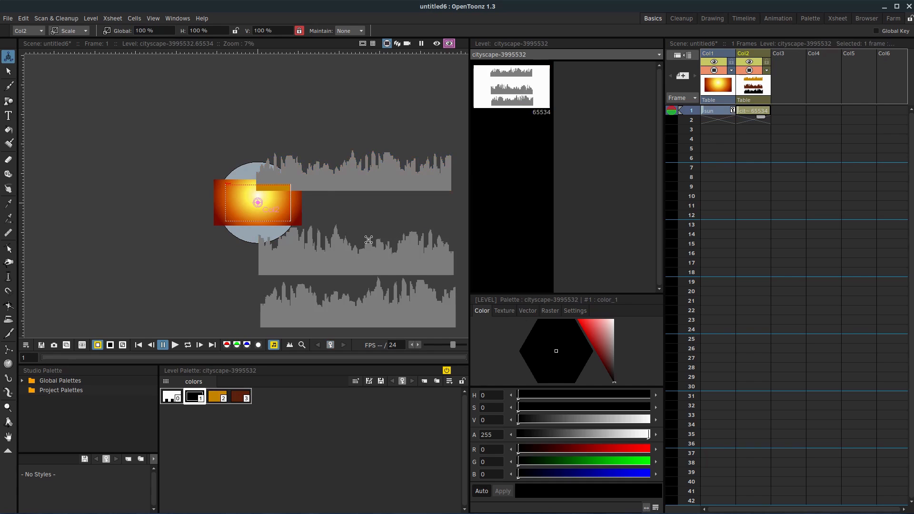
# Switch between the Selection and Animate tools on the loaded cityscape column.
pyautogui.click(8, 71)
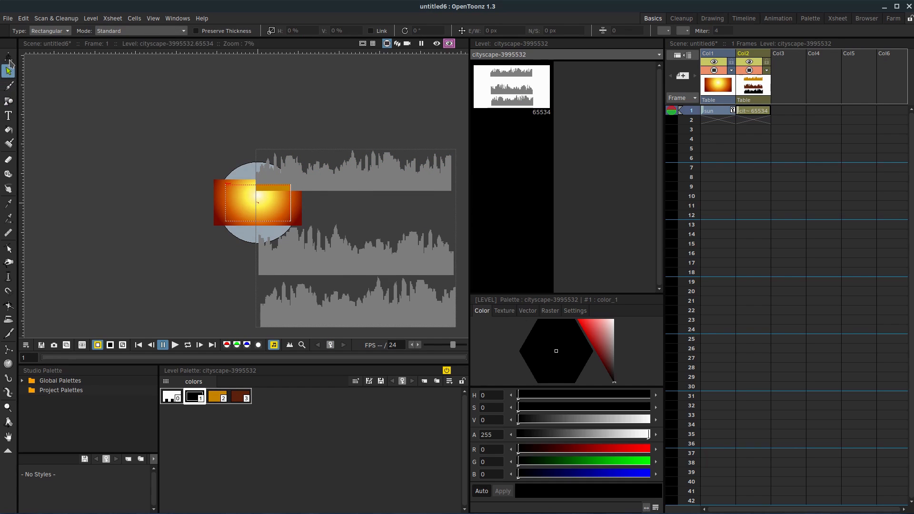
pyautogui.click(8, 55)
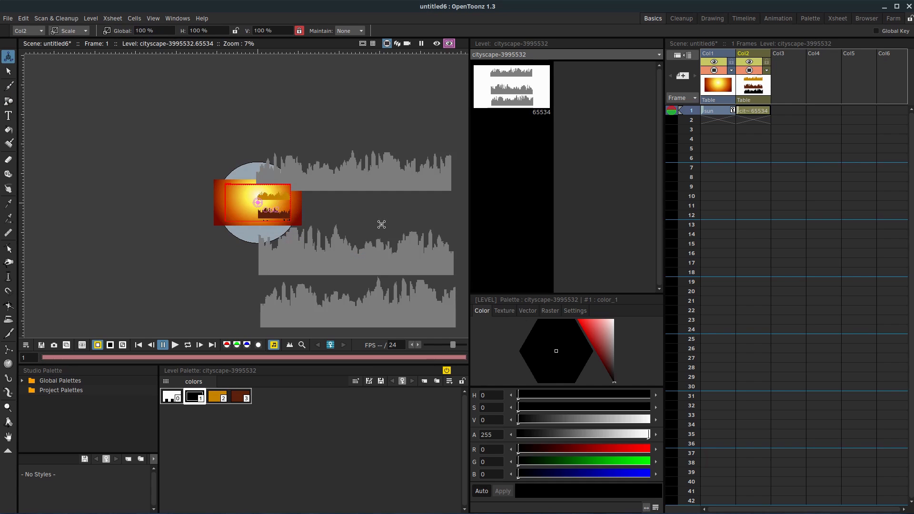
pyautogui.click(7, 70)
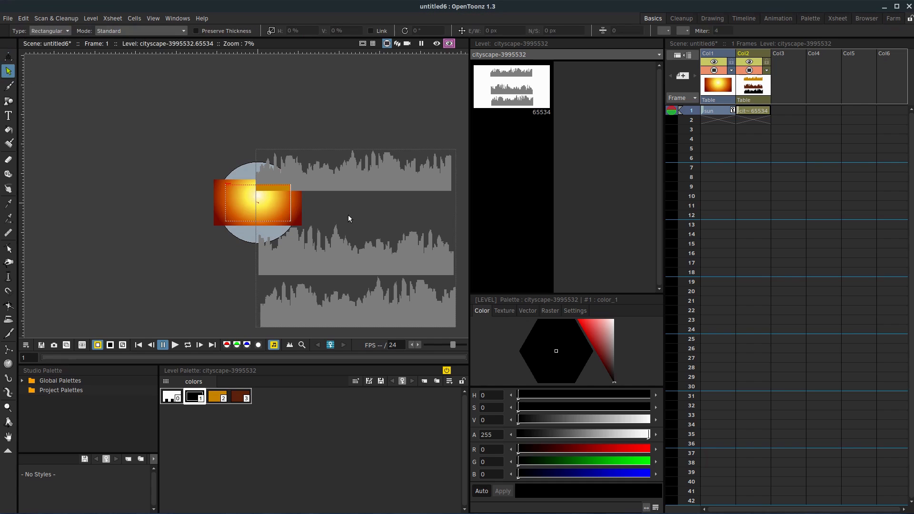
pyautogui.moveTo(326, 168)
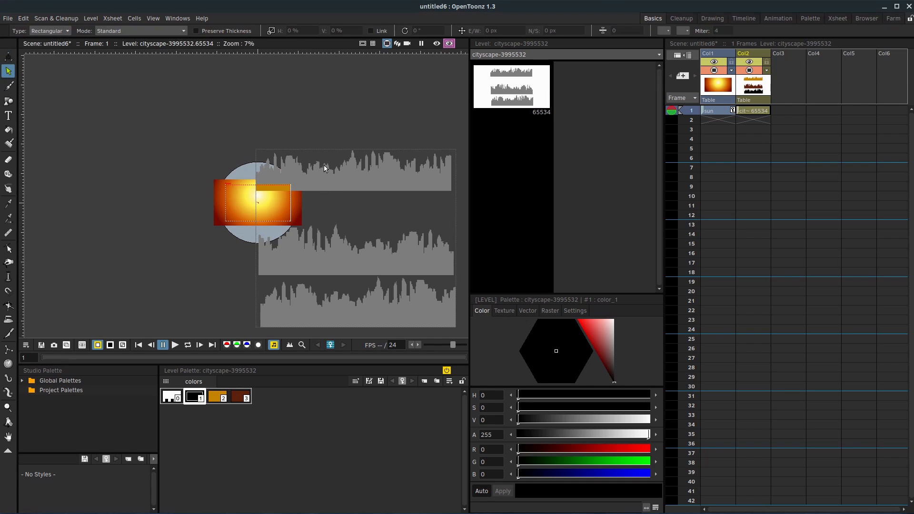
pyautogui.moveTo(308, 240)
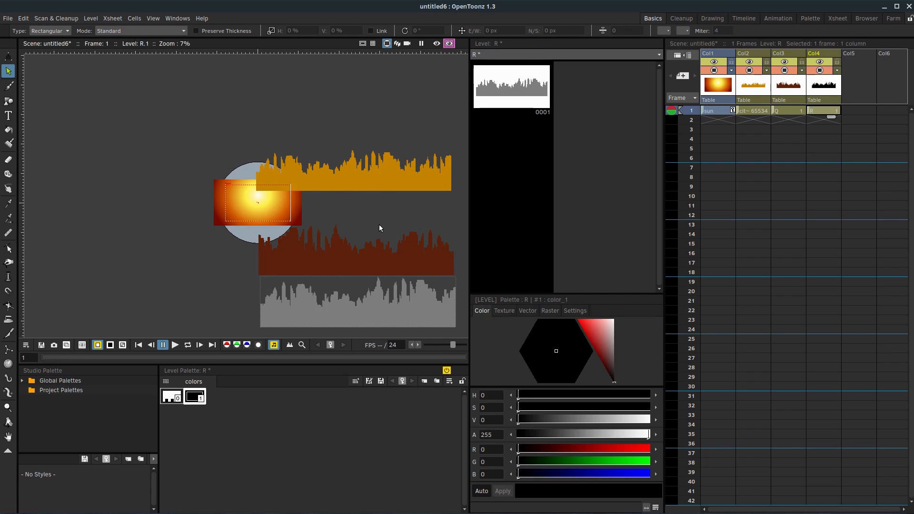
pyautogui.moveTo(387, 247)
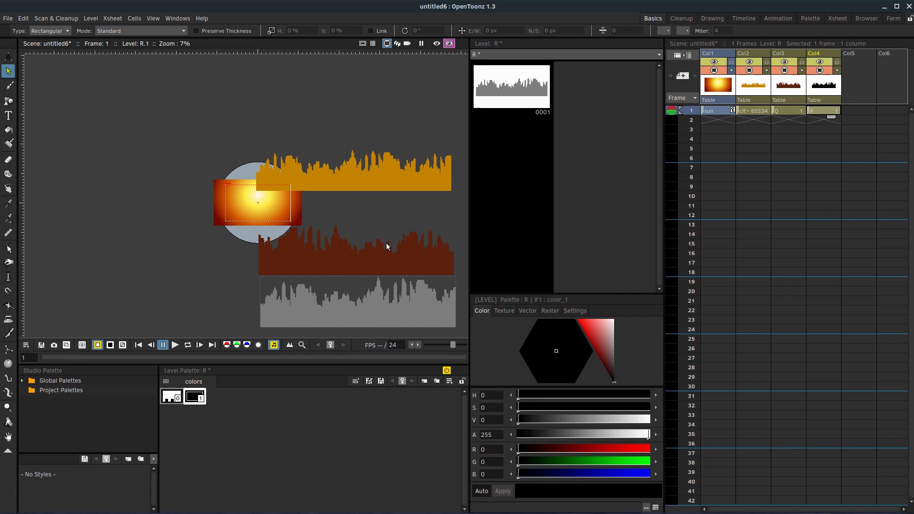
pyautogui.moveTo(501, 166)
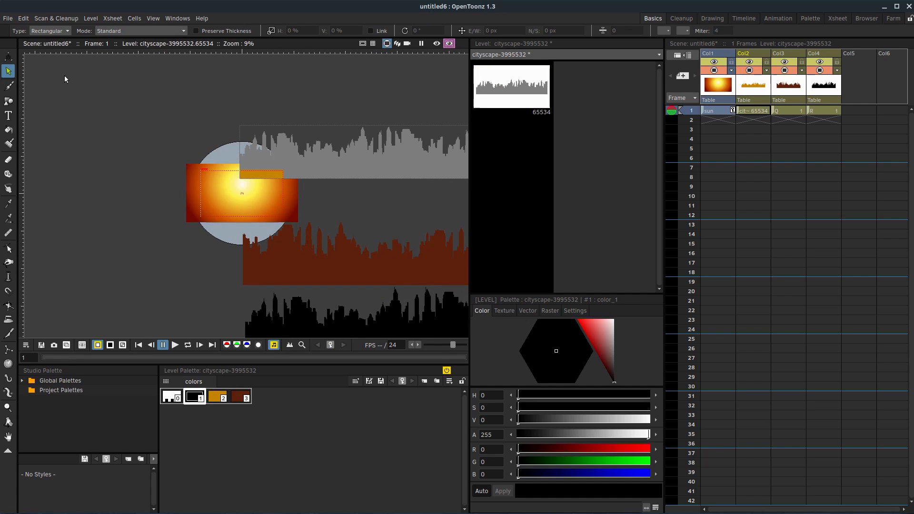
# Move the golden and dark red skyline columns up over the sun backdrop.
pyautogui.click(754, 111)
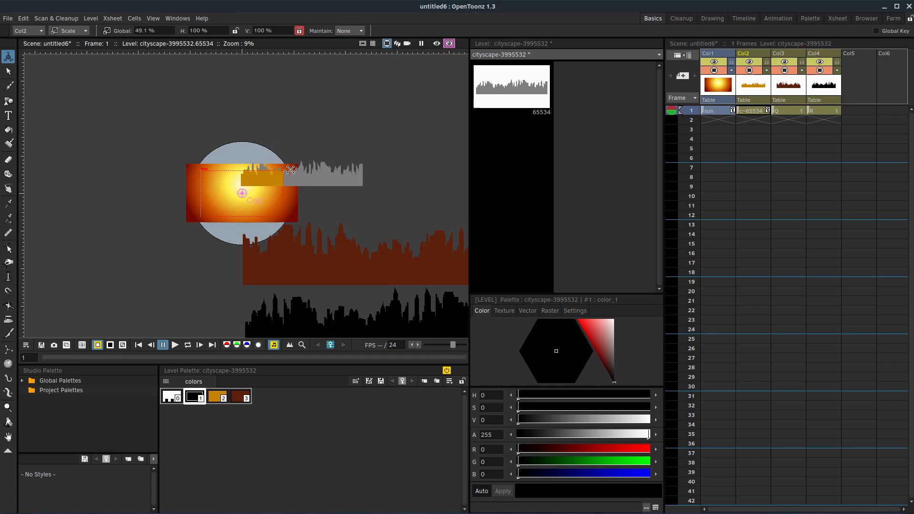
pyautogui.click(787, 110)
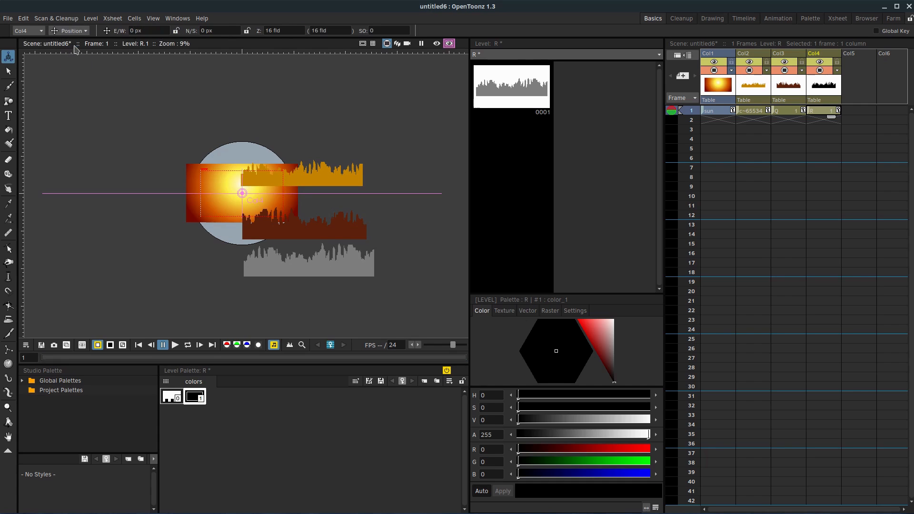
pyautogui.click(754, 111)
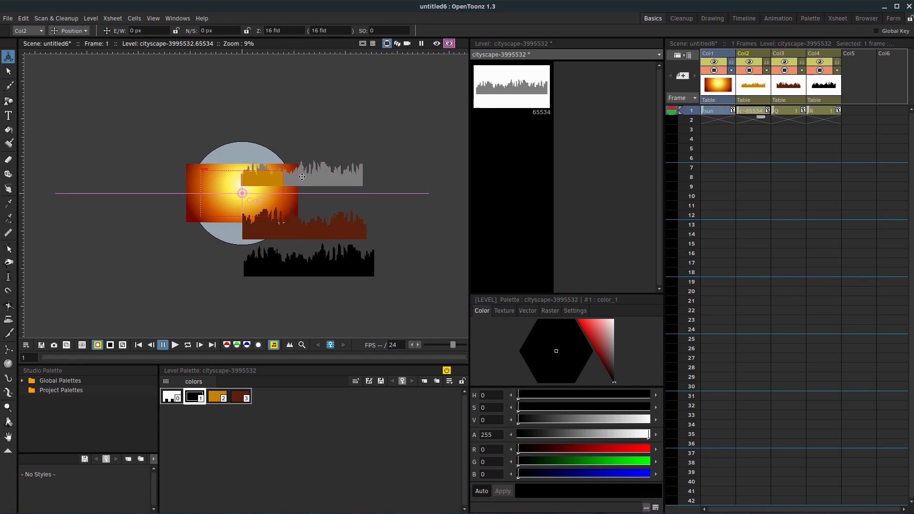
pyautogui.moveTo(302, 177); pyautogui.dragTo(186, 219)
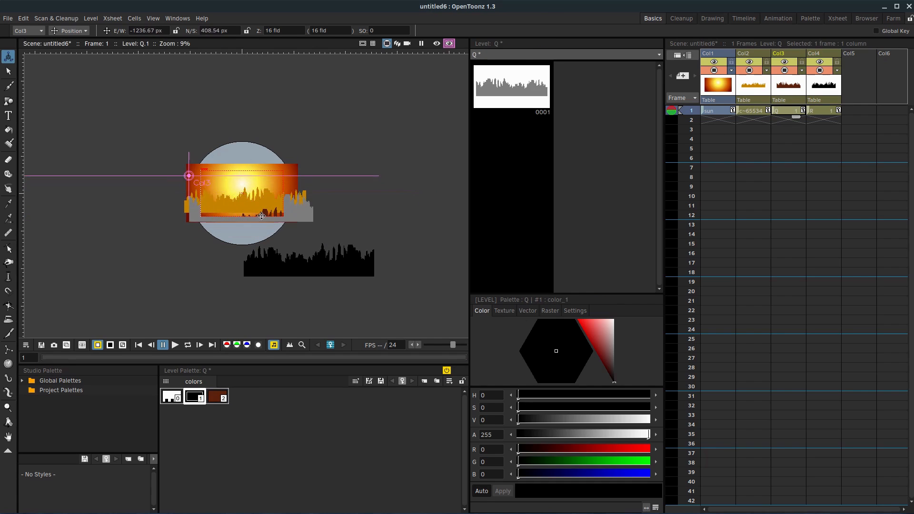
pyautogui.moveTo(261, 216); pyautogui.dragTo(254, 219)
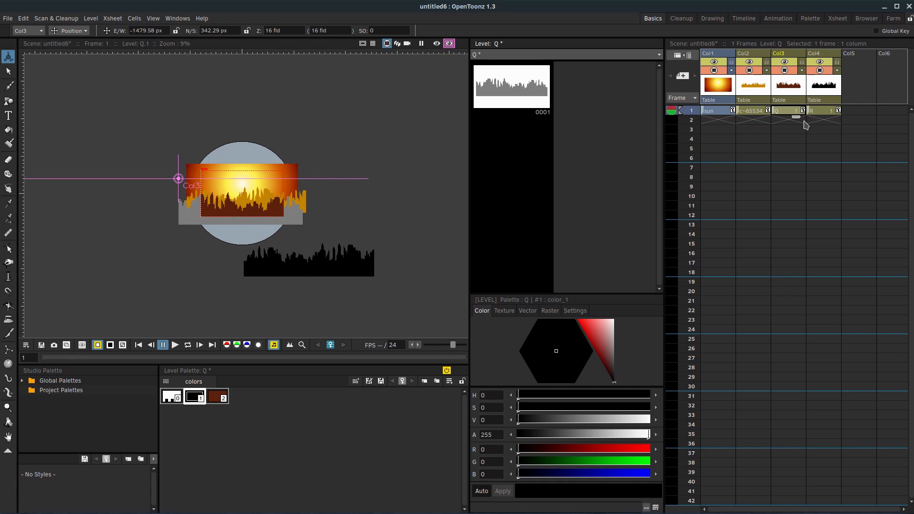
# Move the black foreground skyline in Col4 down to the camera frame's bottom edge.
pyautogui.click(822, 111)
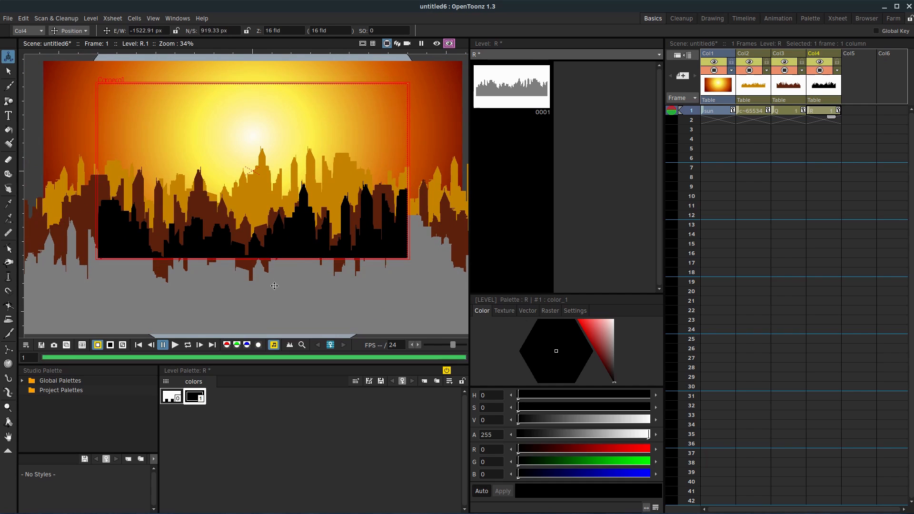
pyautogui.moveTo(274, 285); pyautogui.dragTo(294, 279)
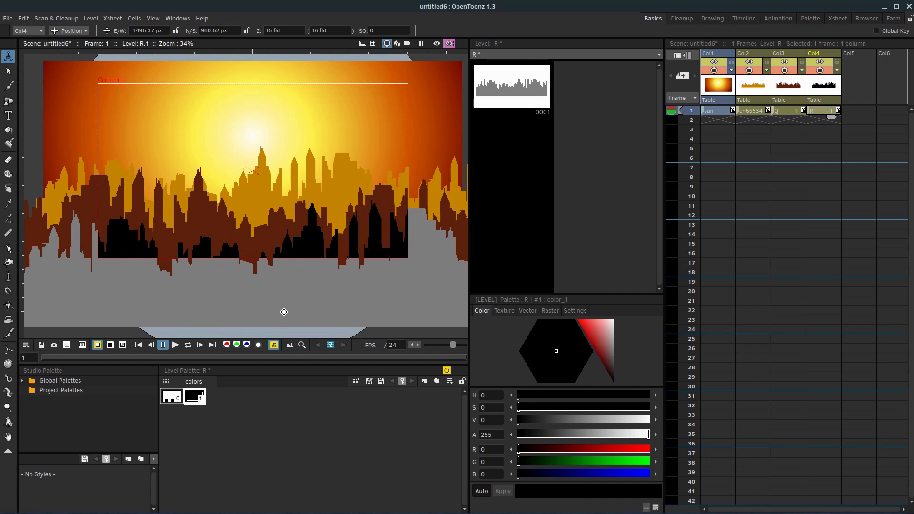
pyautogui.moveTo(283, 313); pyautogui.dragTo(286, 273)
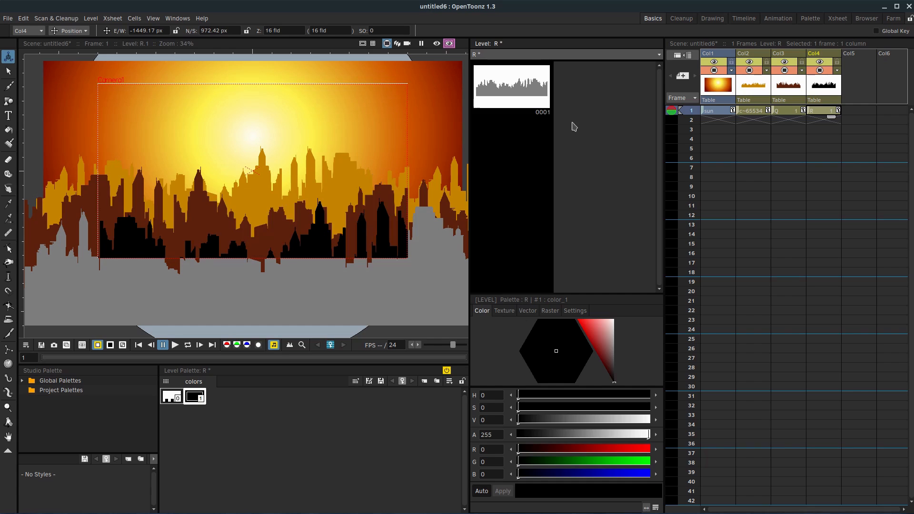
pyautogui.moveTo(304, 182)
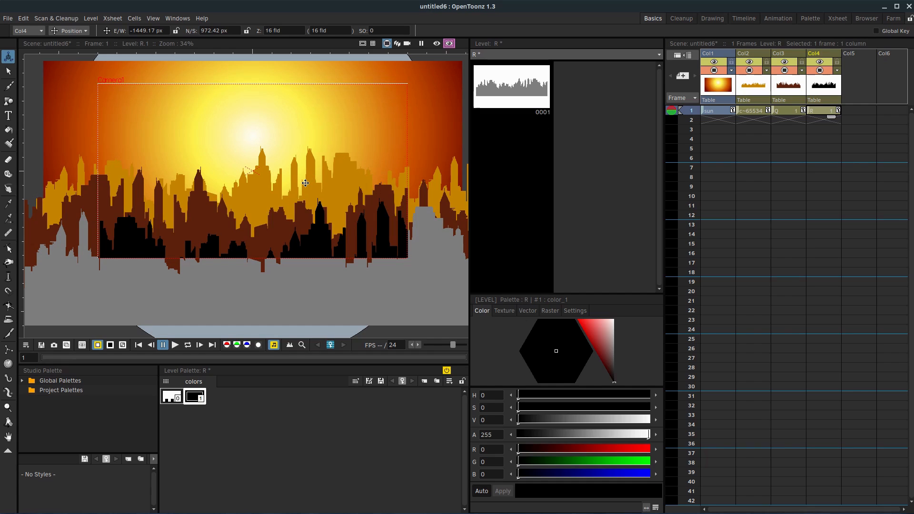
pyautogui.moveTo(329, 159)
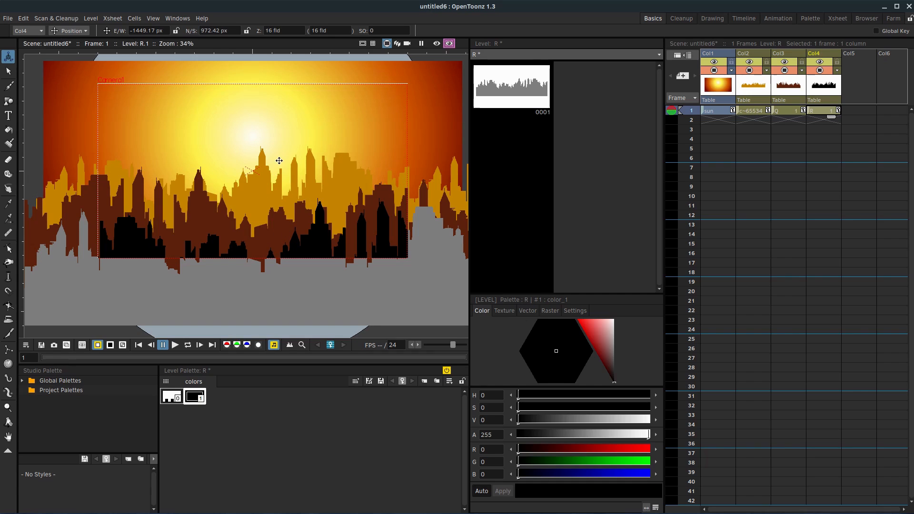
pyautogui.click(714, 110)
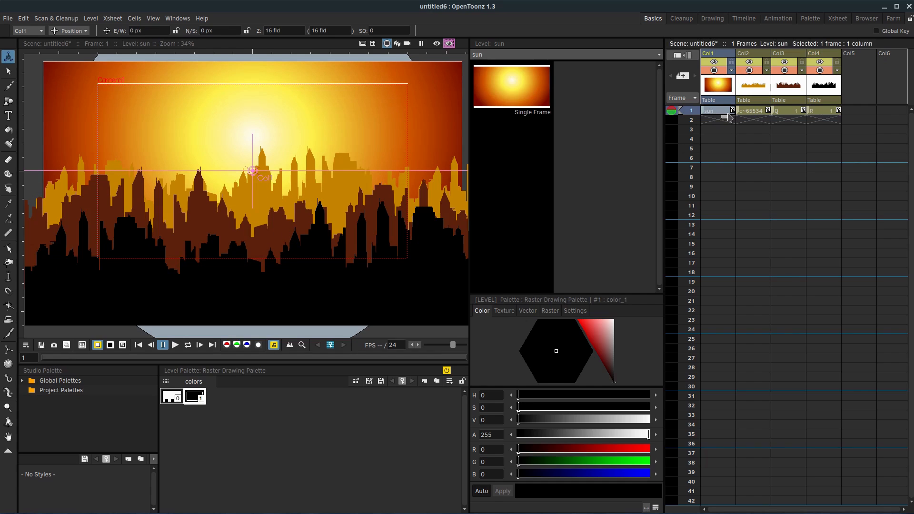
# Extend the sun and three skyline columns down to frame 100.
pyautogui.click(751, 111)
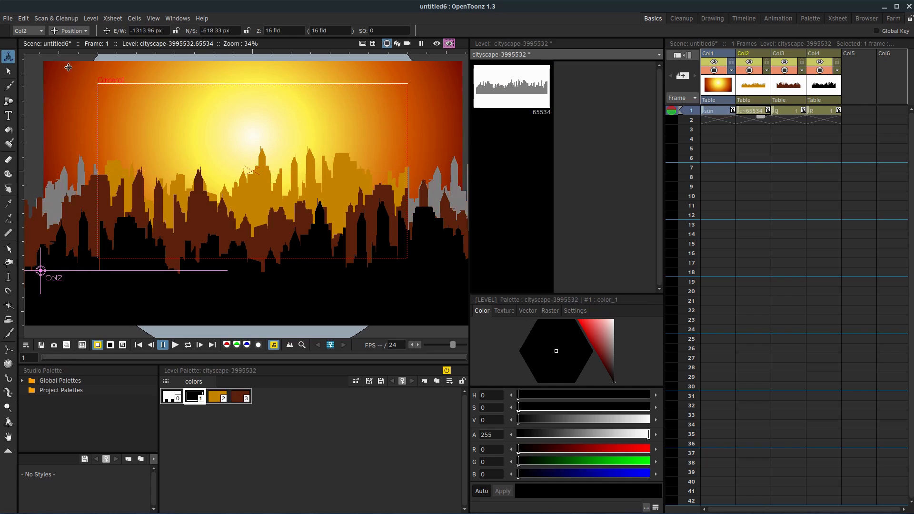
pyautogui.moveTo(216, 229)
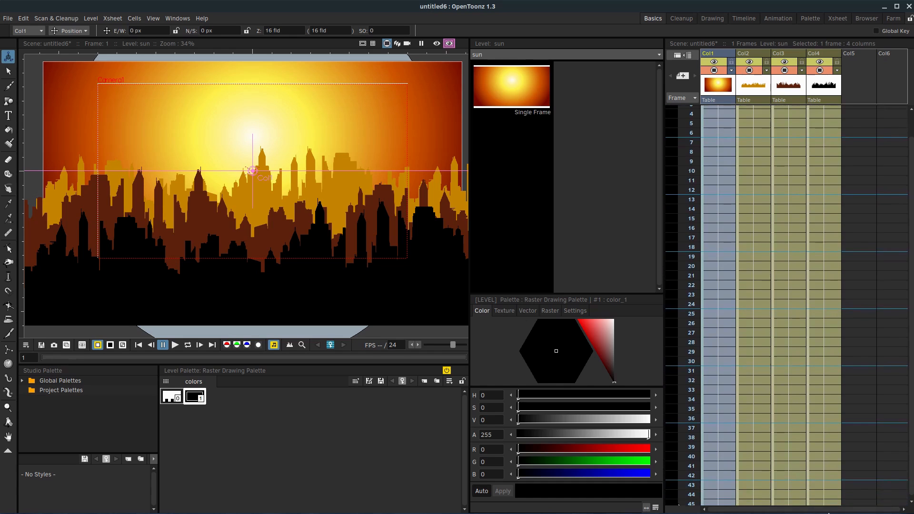
pyautogui.scroll(-3)
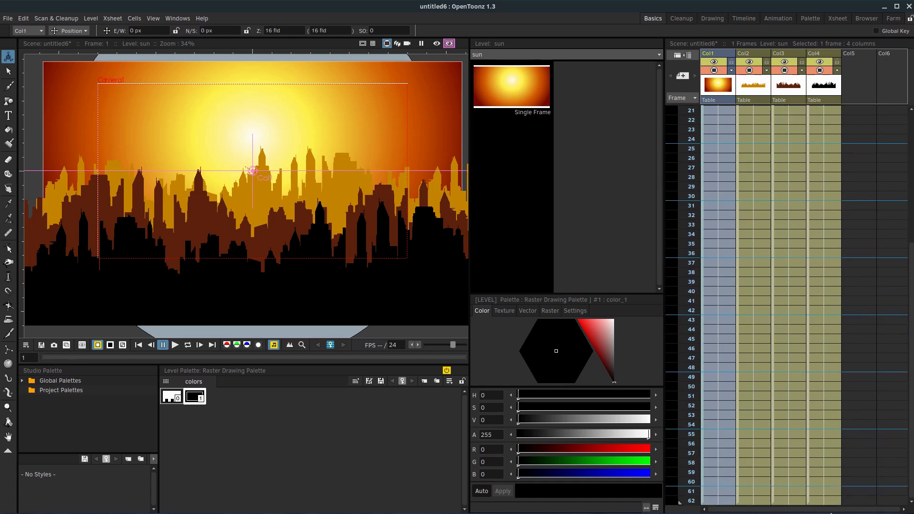
pyautogui.scroll(-3)
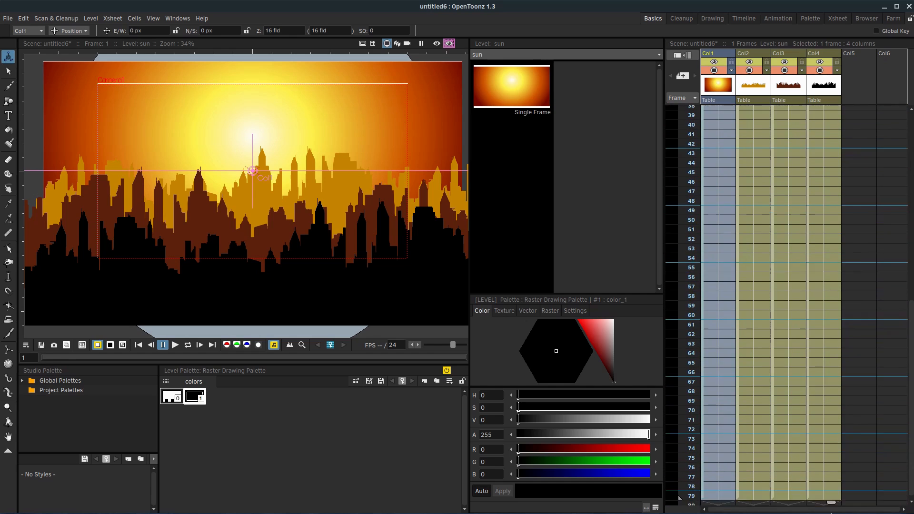
pyautogui.scroll(-3)
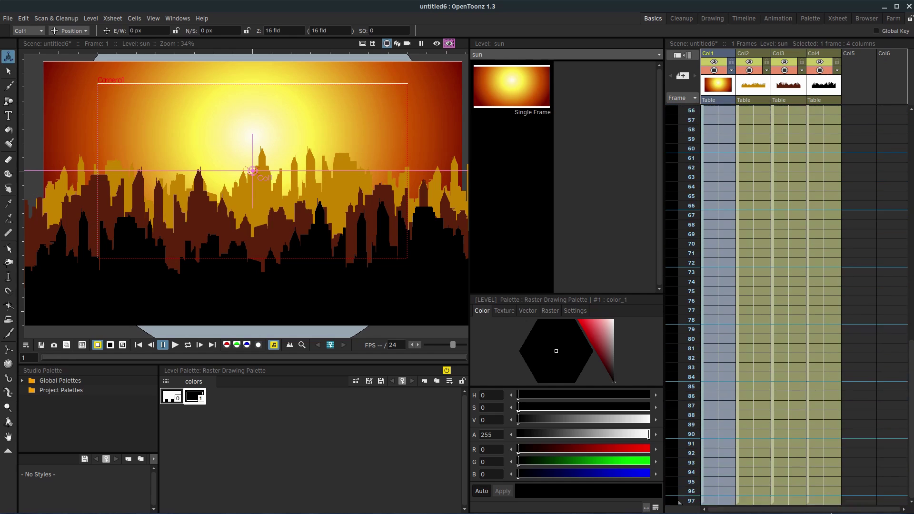
pyautogui.scroll(-3)
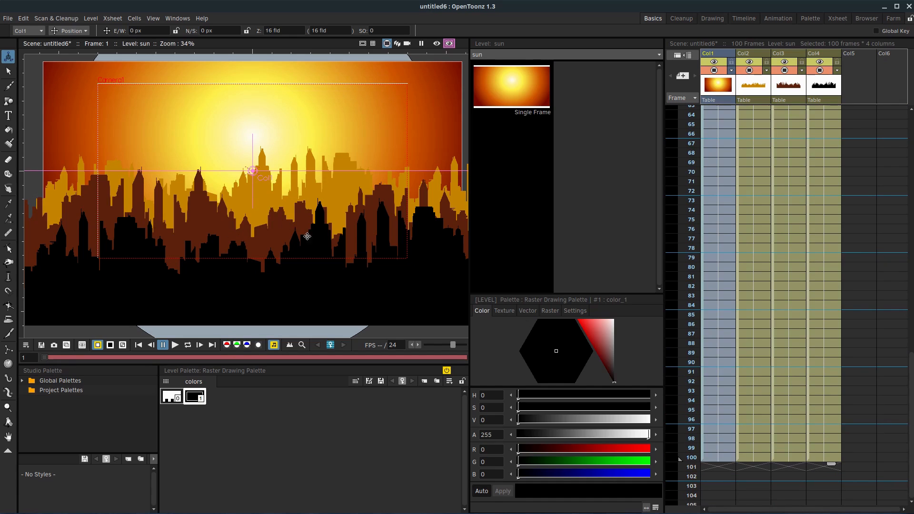
pyautogui.moveTo(329, 211)
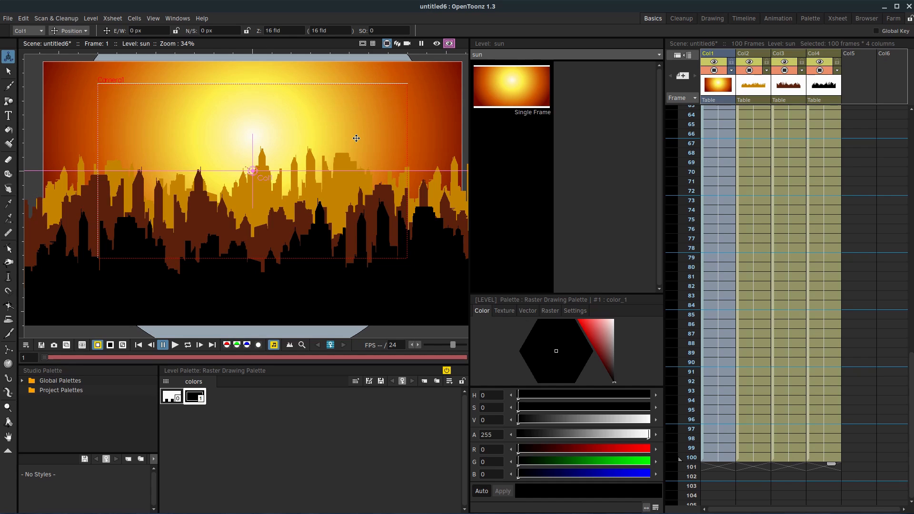
pyautogui.moveTo(358, 202)
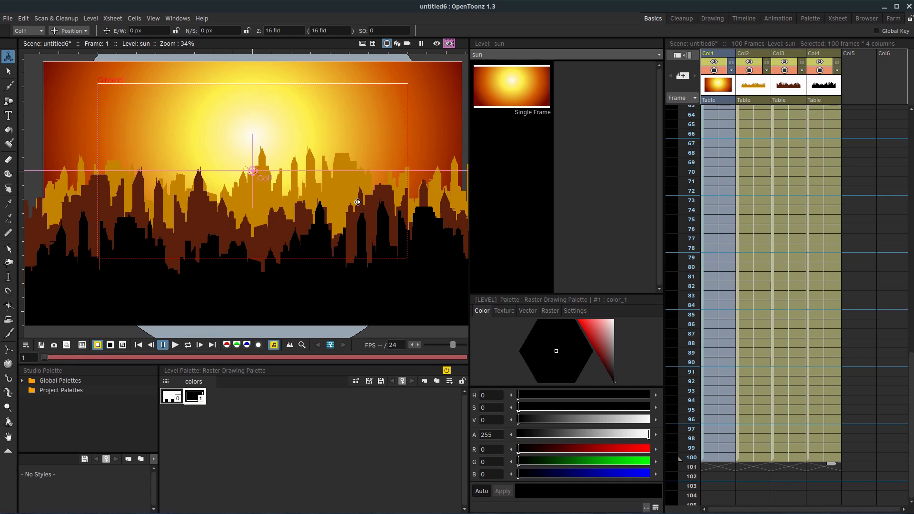
pyautogui.scroll(3)
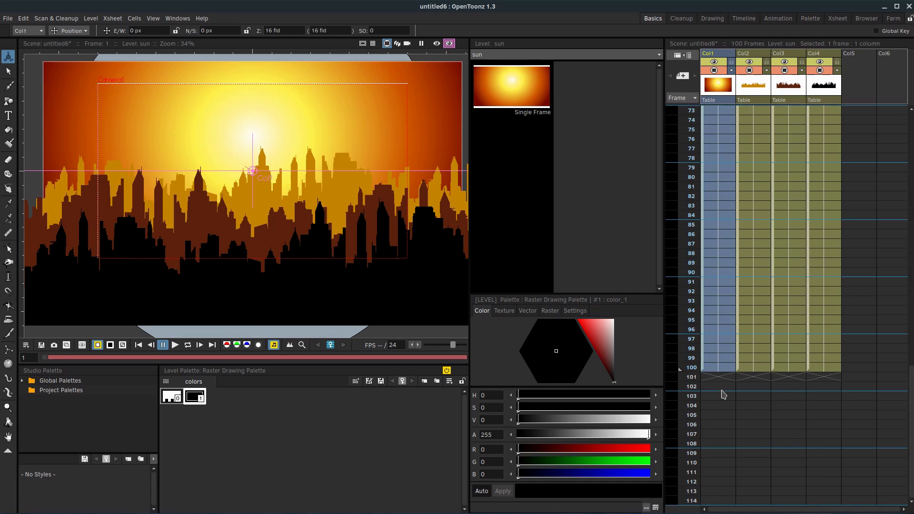
# Key the sun lower and left at frame 1 and higher by frame 100.
pyautogui.click(720, 368)
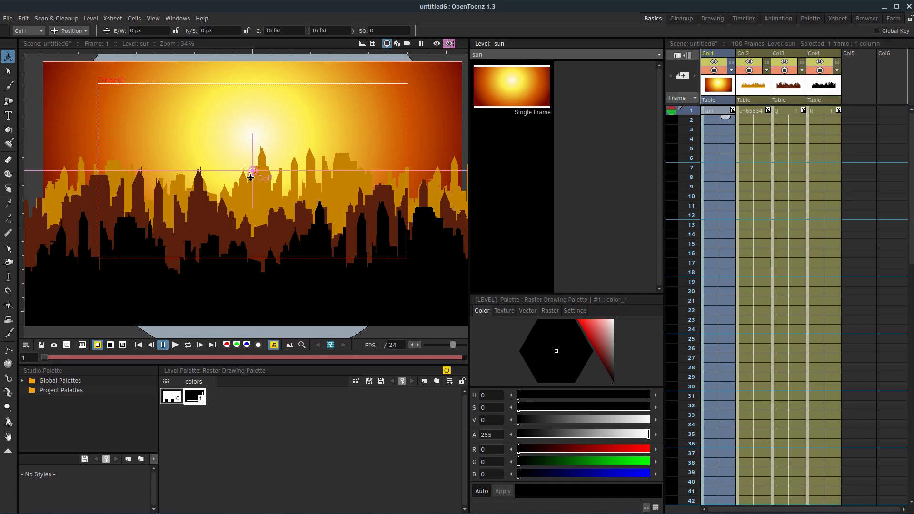
pyautogui.moveTo(251, 176); pyautogui.dragTo(181, 195)
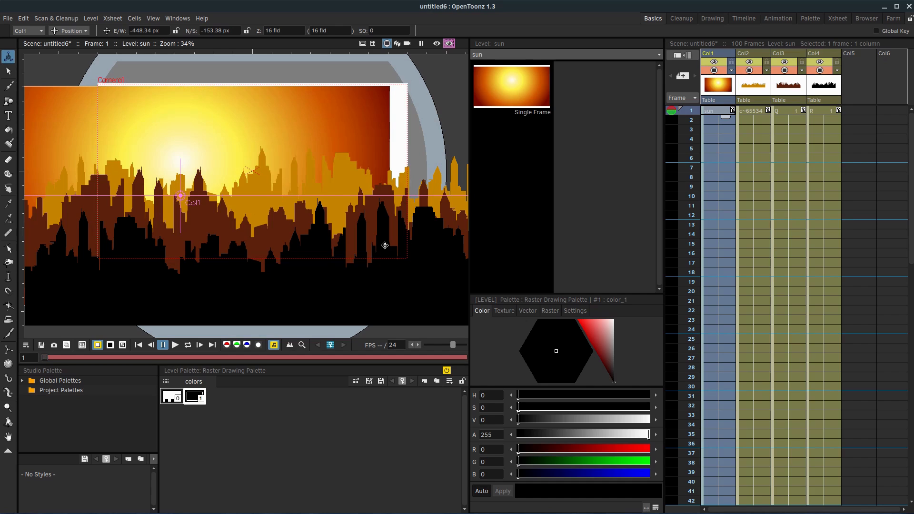
pyautogui.scroll(-3)
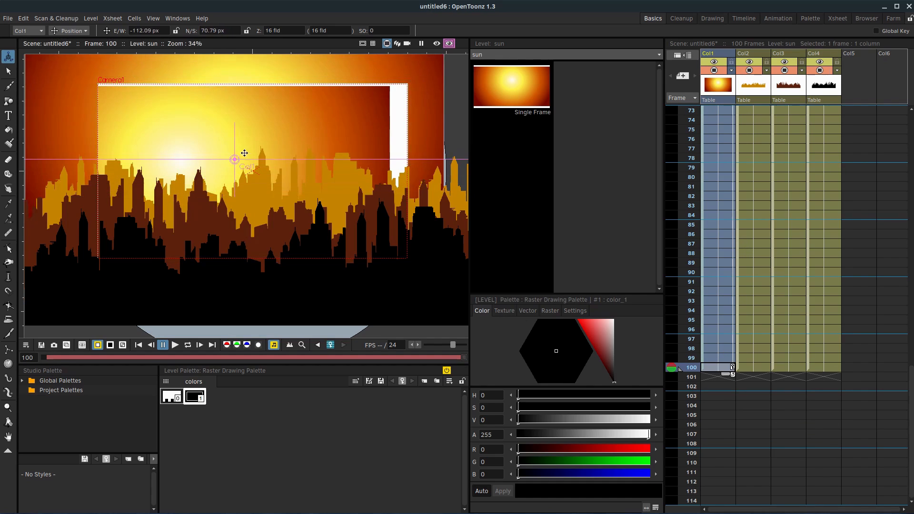
pyautogui.moveTo(234, 159); pyautogui.dragTo(264, 140)
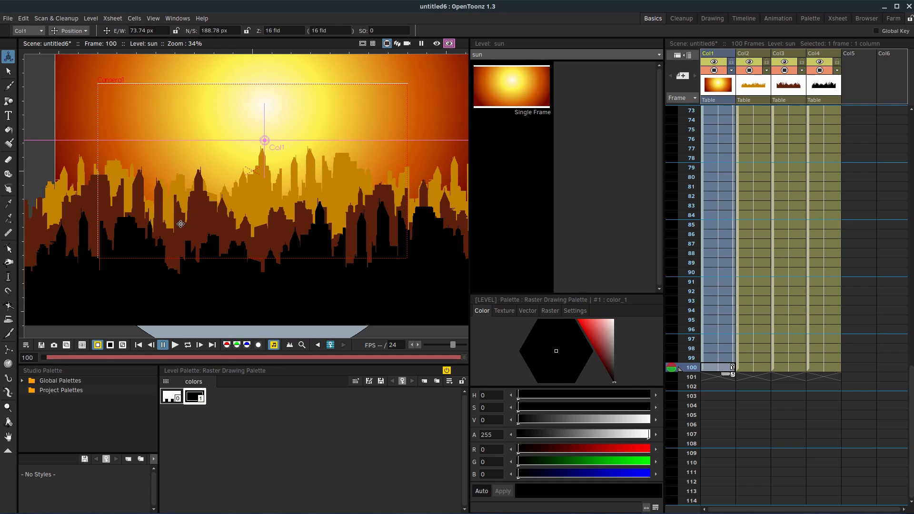
pyautogui.moveTo(266, 215)
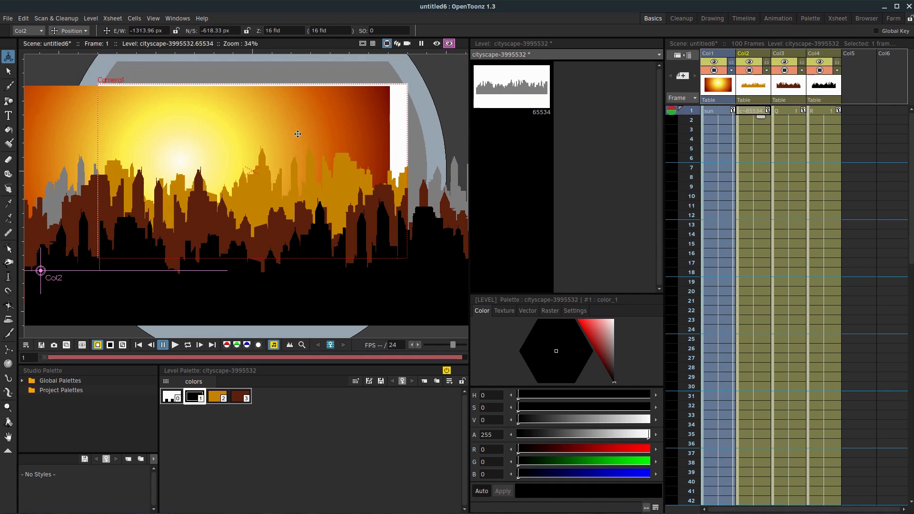
pyautogui.scroll(-3)
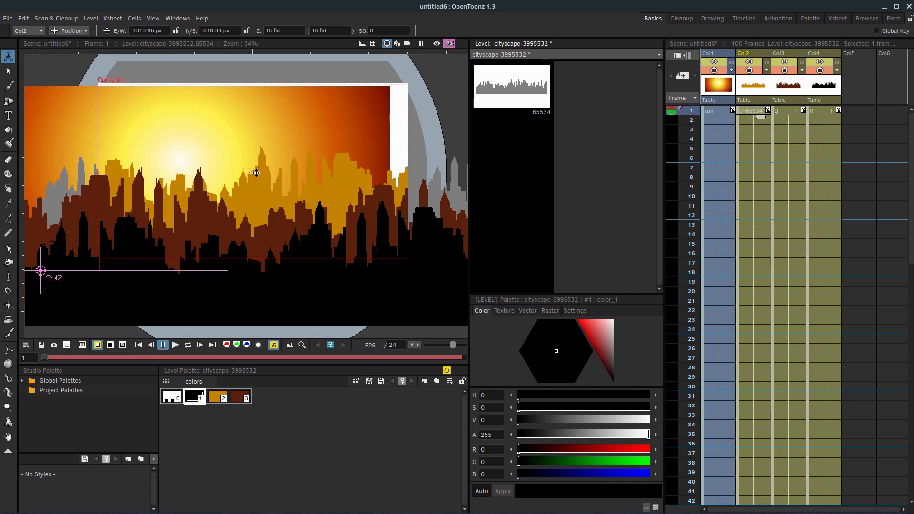
pyautogui.moveTo(587, 165)
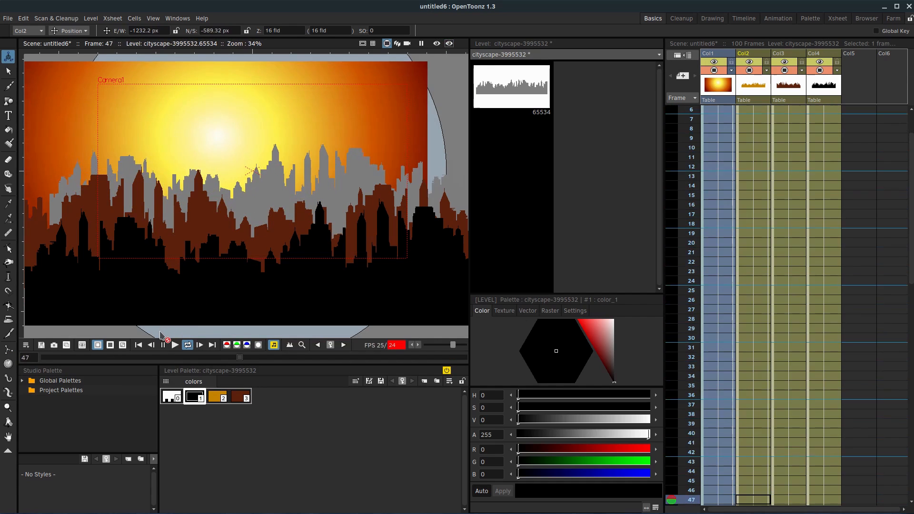
pyautogui.click(162, 345)
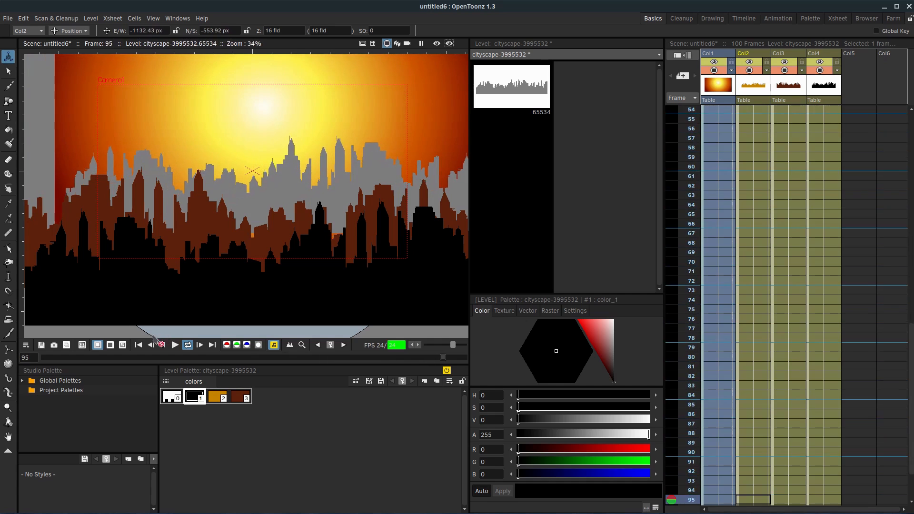
pyautogui.click(163, 344)
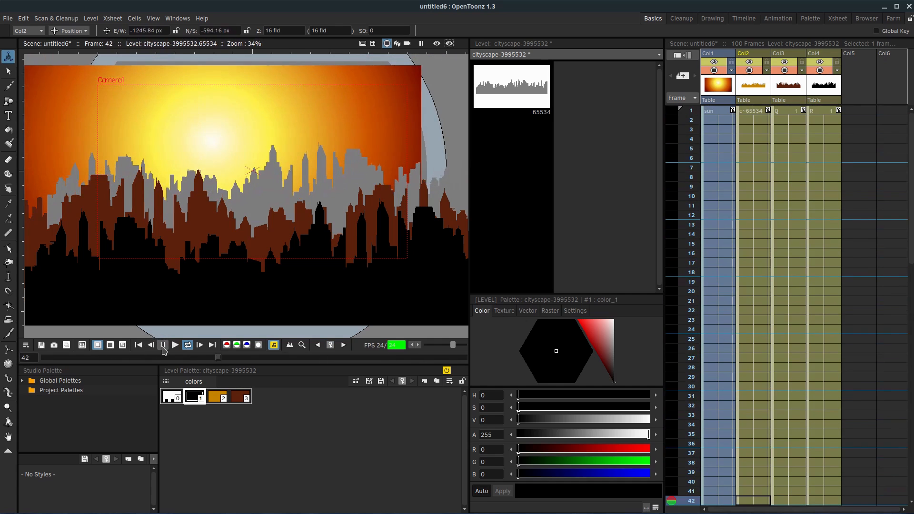
pyautogui.click(163, 344)
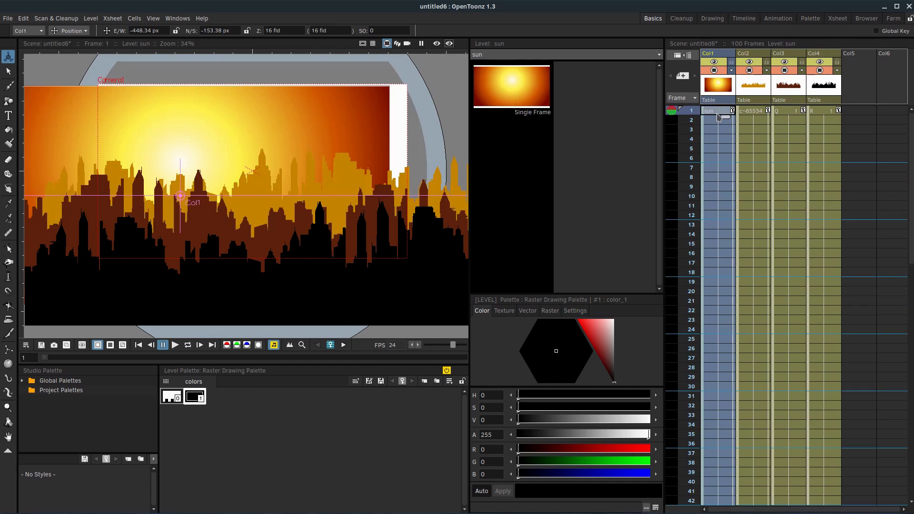
# Reposition the sun at frame 1 and shift the Q skyline layer left.
pyautogui.moveTo(180, 196); pyautogui.dragTo(362, 204)
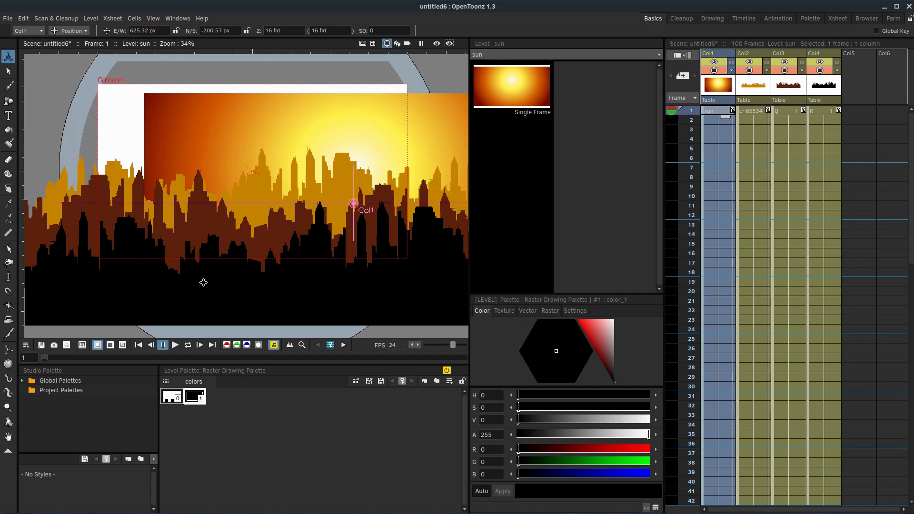
pyautogui.moveTo(352, 204); pyautogui.dragTo(302, 192)
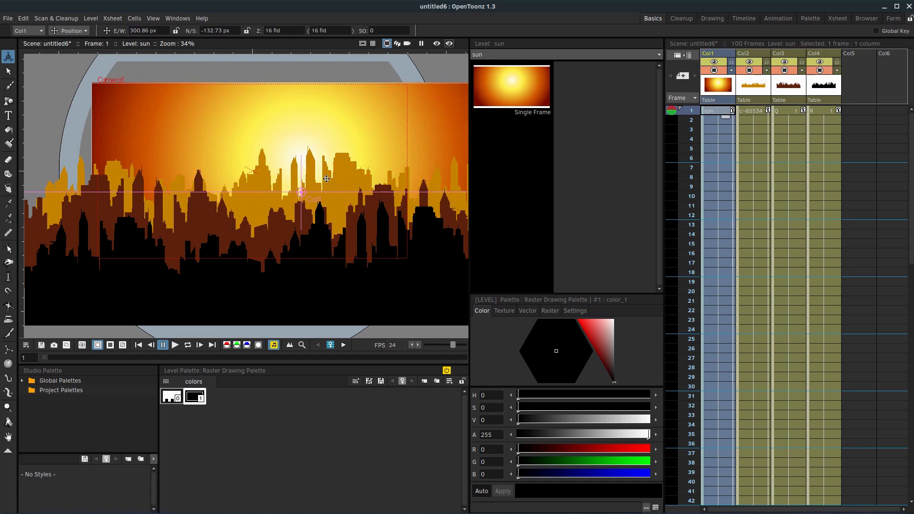
pyautogui.click(786, 53)
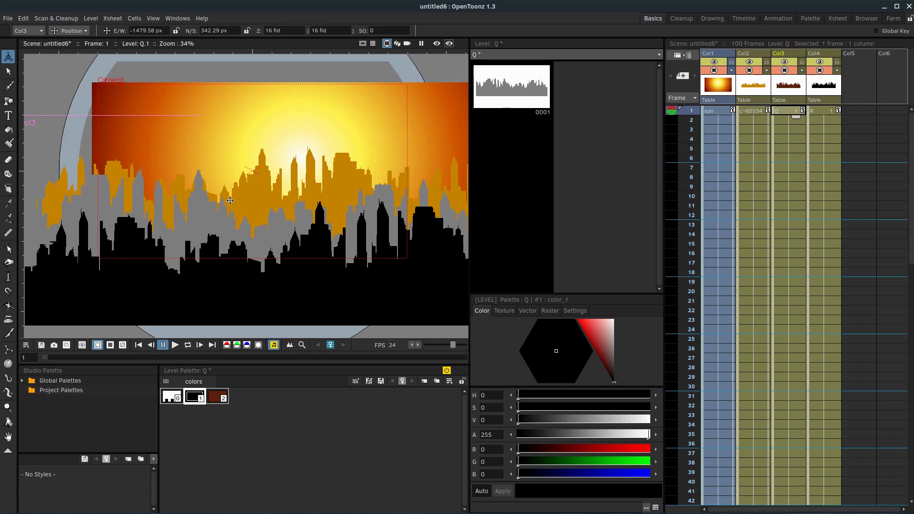
pyautogui.moveTo(200, 213)
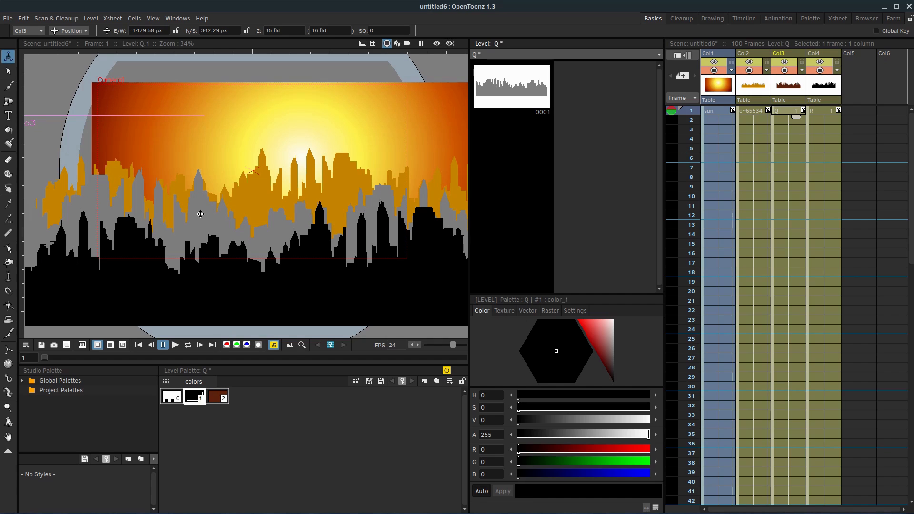
pyautogui.moveTo(204, 225)
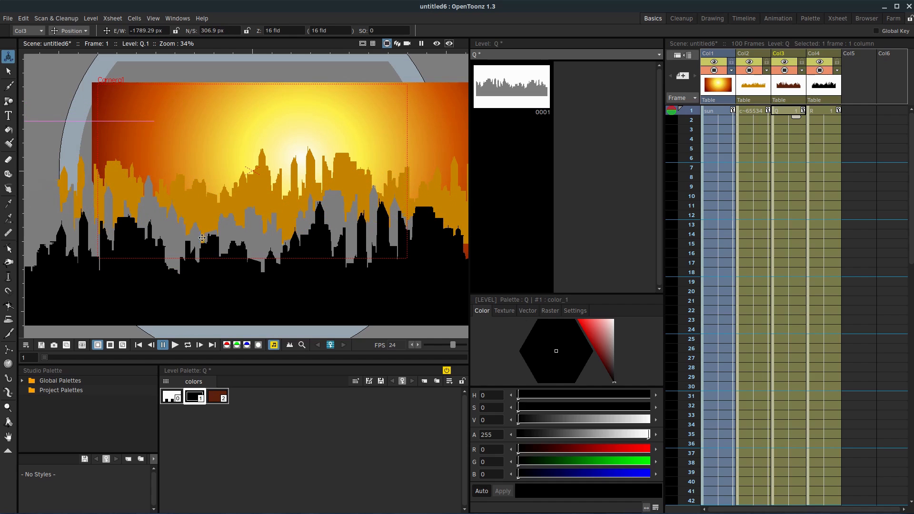
pyautogui.moveTo(165, 223)
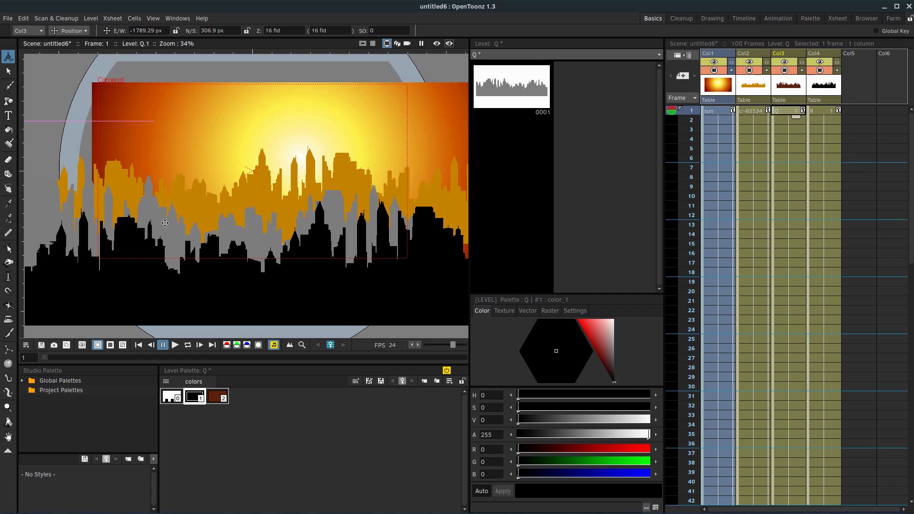
pyautogui.click(822, 111)
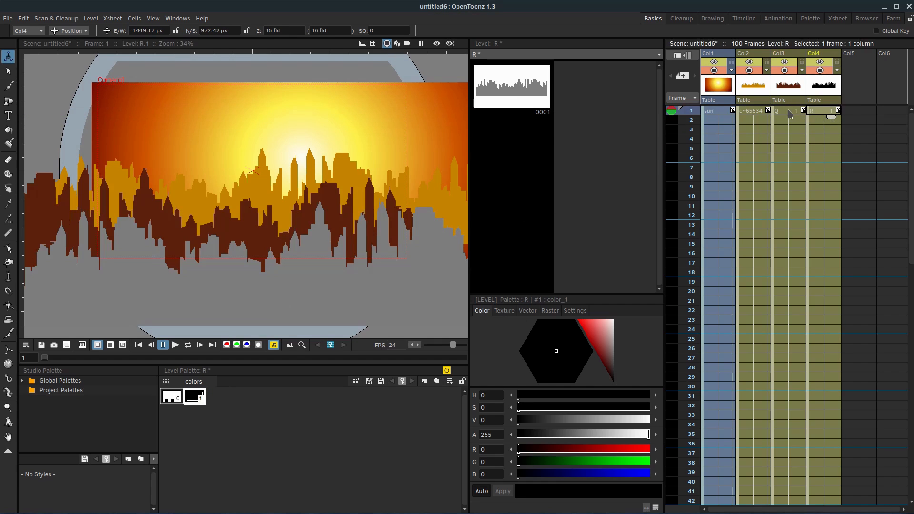
# Give the R and Q skyline layers new positions at frame 100, the black band raised higher.
pyautogui.click(784, 111)
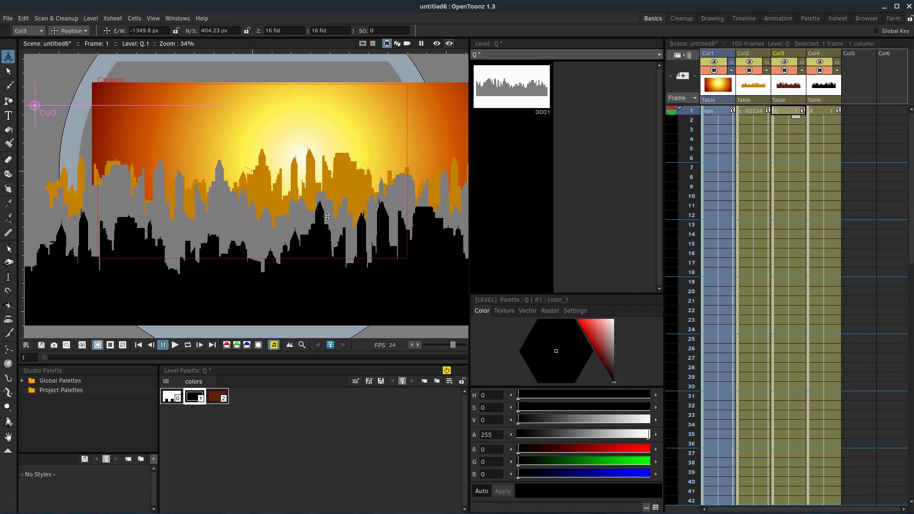
pyautogui.scroll(-3)
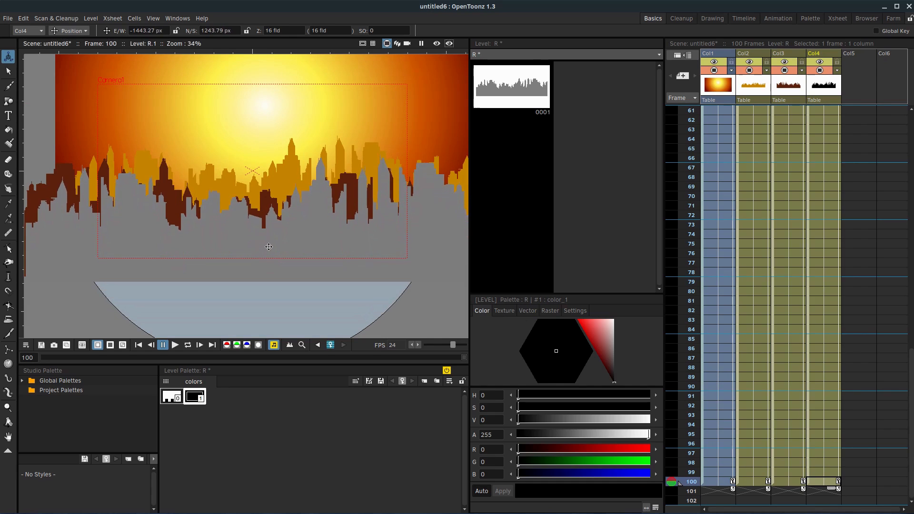
pyautogui.moveTo(269, 246); pyautogui.dragTo(264, 259)
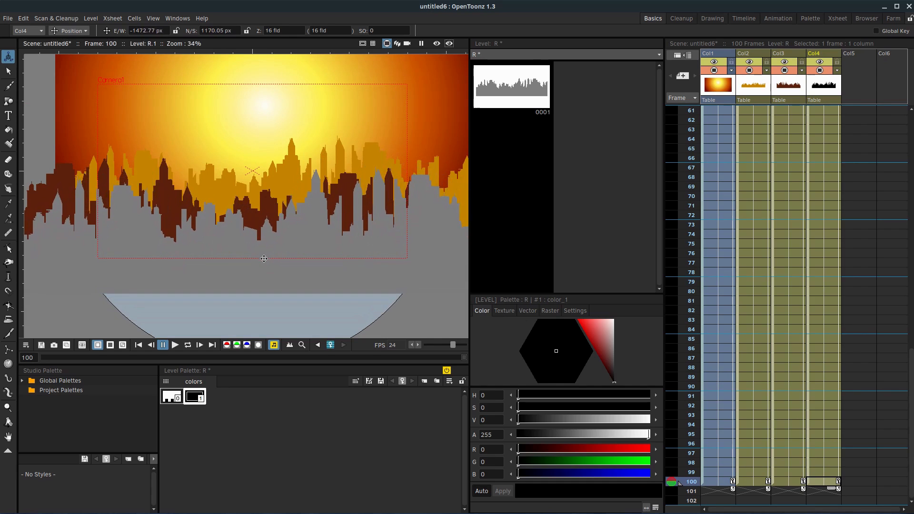
pyautogui.moveTo(264, 258); pyautogui.dragTo(258, 262)
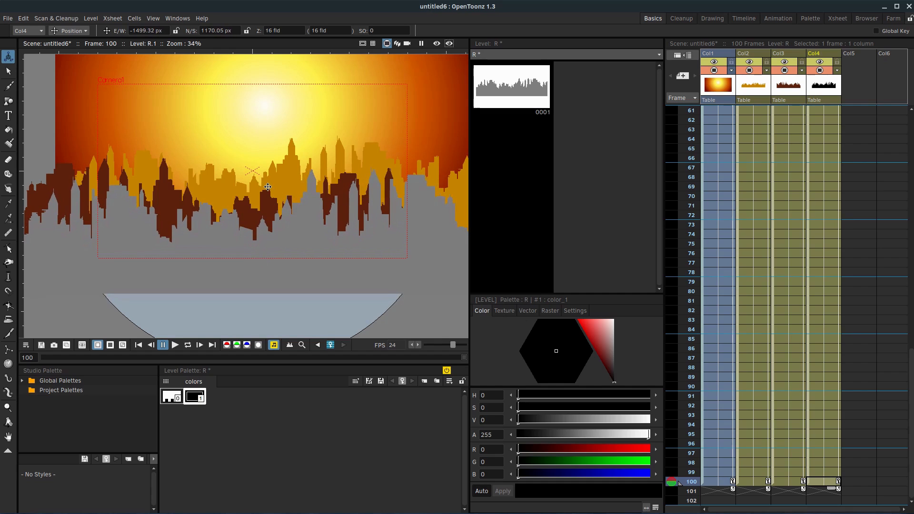
pyautogui.moveTo(185, 184)
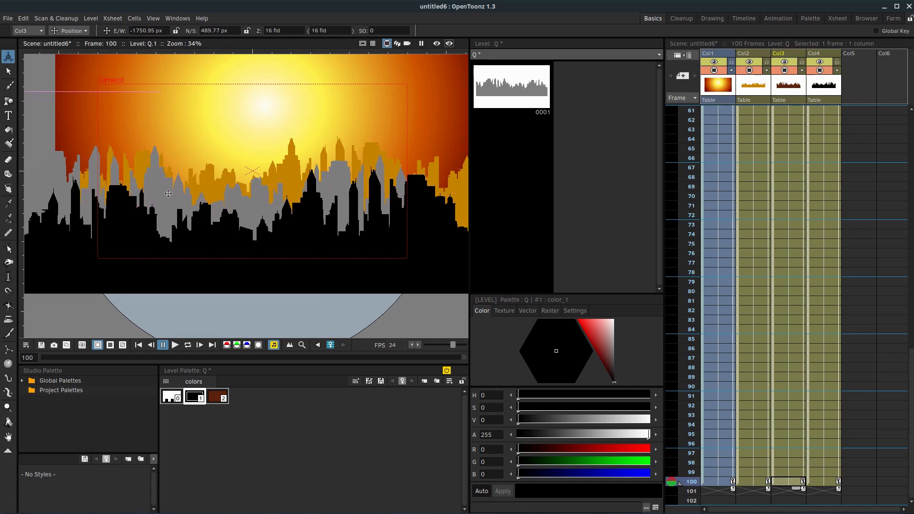
pyautogui.moveTo(167, 193); pyautogui.dragTo(170, 194)
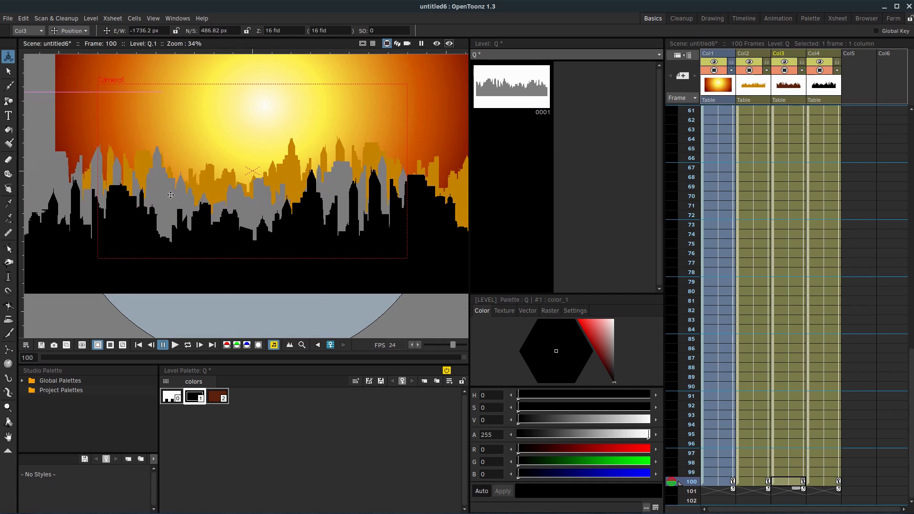
pyautogui.moveTo(171, 196); pyautogui.dragTo(177, 201)
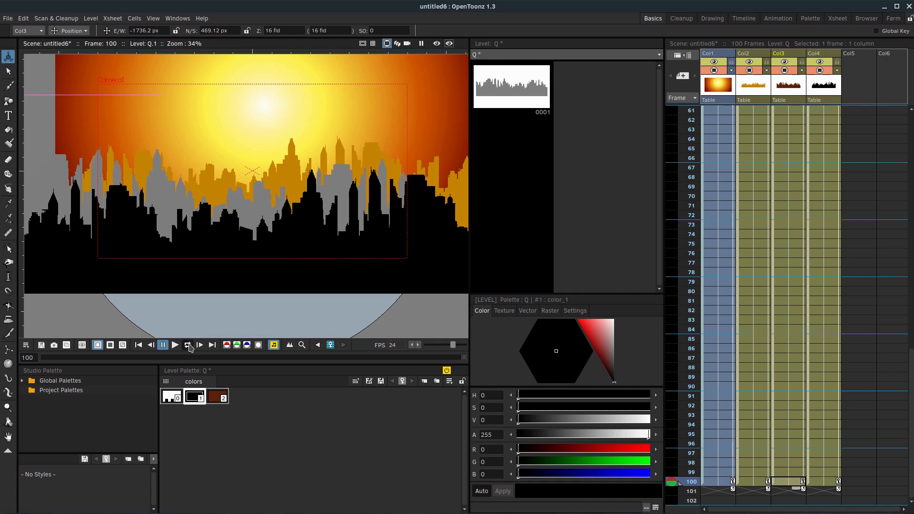
# Preview the animation on loop, then nudge the R skyline's frame-100 position with the Animate tool.
pyautogui.click(188, 345)
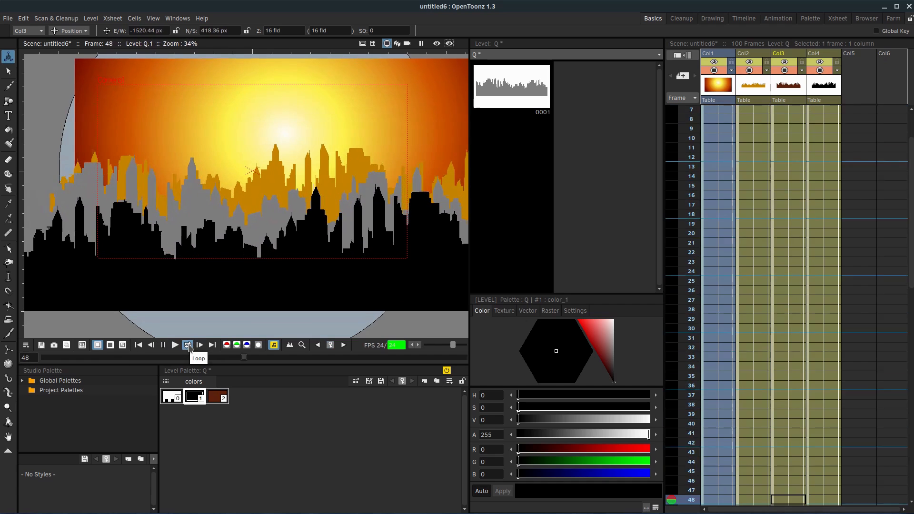
pyautogui.click(163, 345)
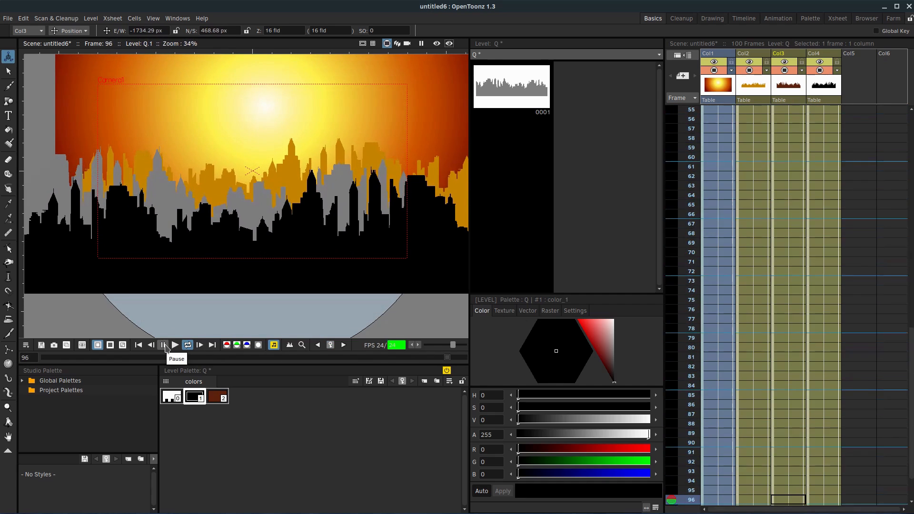
pyautogui.click(163, 345)
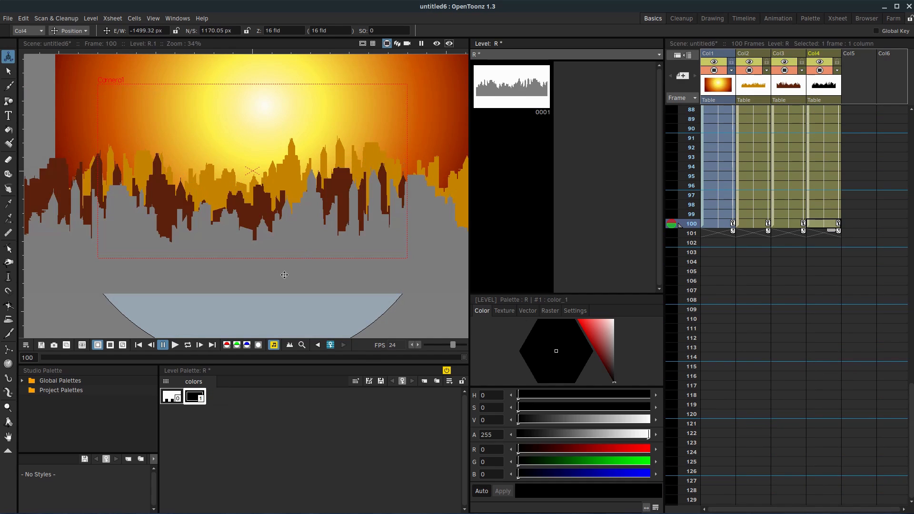
pyautogui.moveTo(284, 274); pyautogui.dragTo(281, 266)
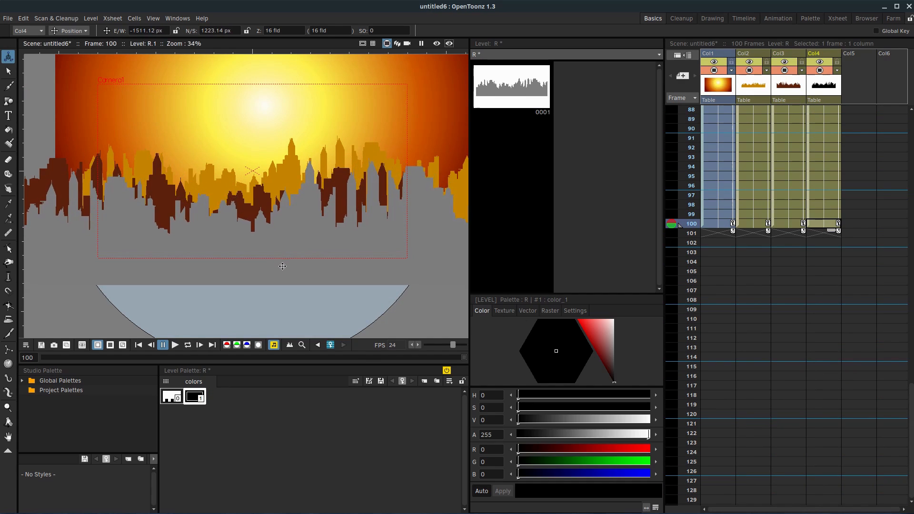
pyautogui.moveTo(408, 102)
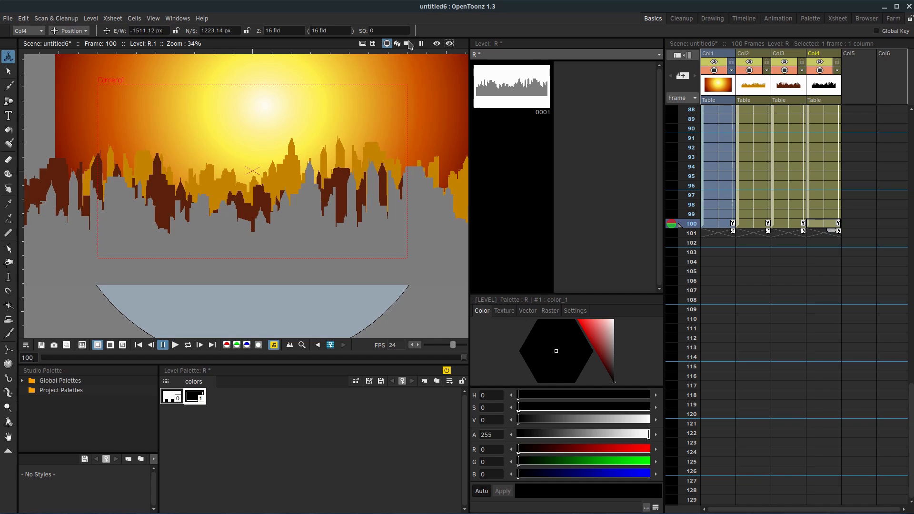
# Preview only the camera's framed area, then pause playback at frame 87.
pyautogui.click(410, 44)
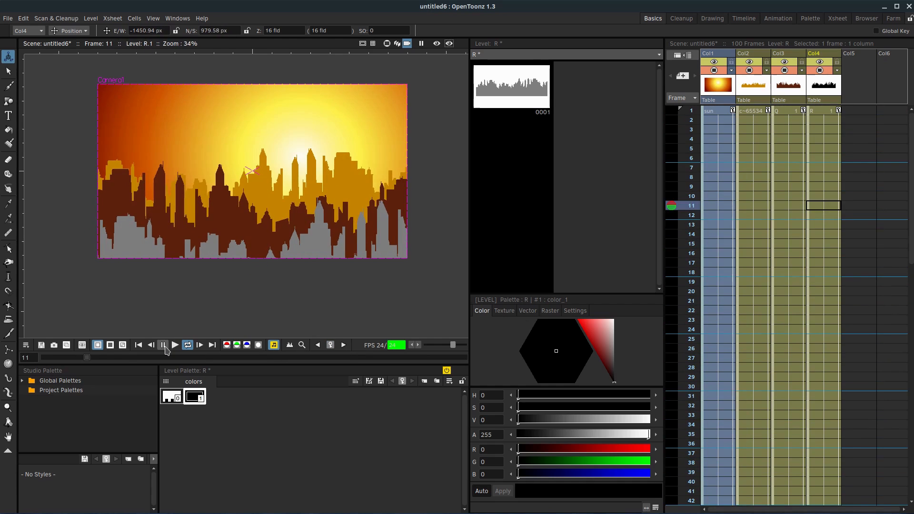
pyautogui.click(163, 345)
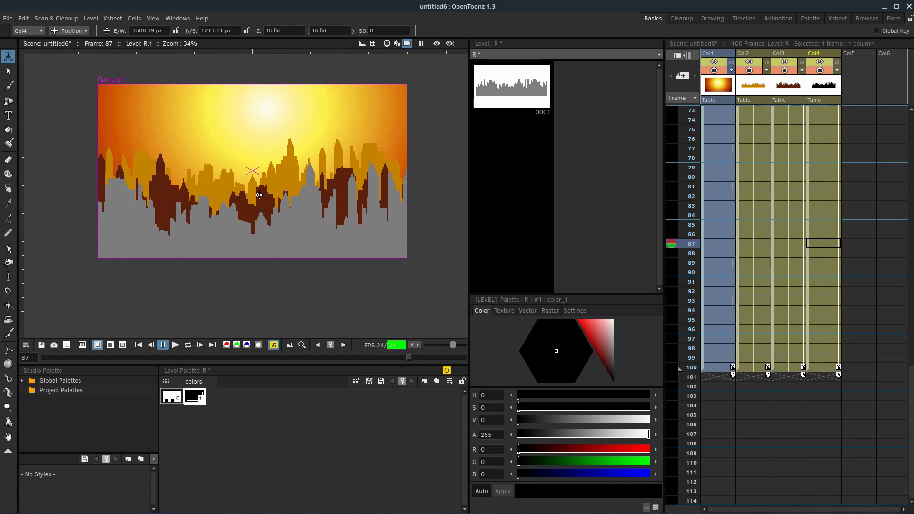
pyautogui.moveTo(304, 188)
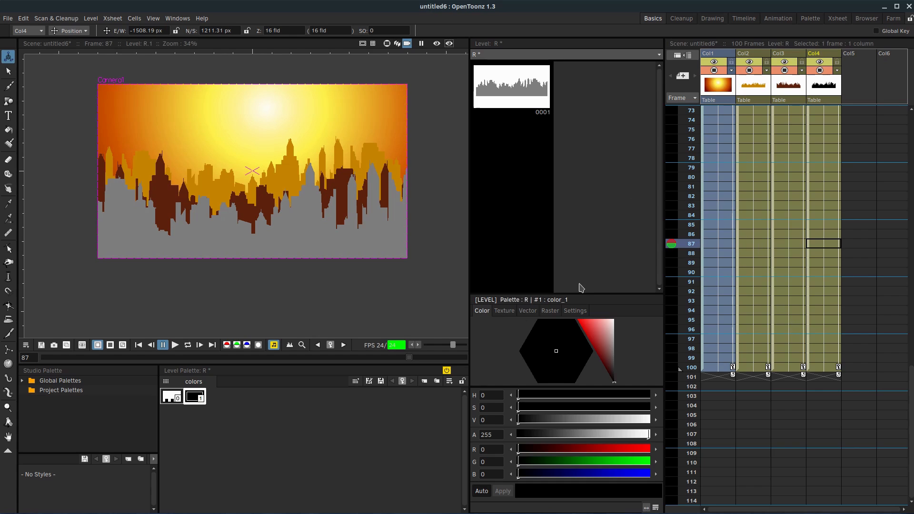
# Switch to the Animation room with the function editor and stage schematic.
pyautogui.click(778, 18)
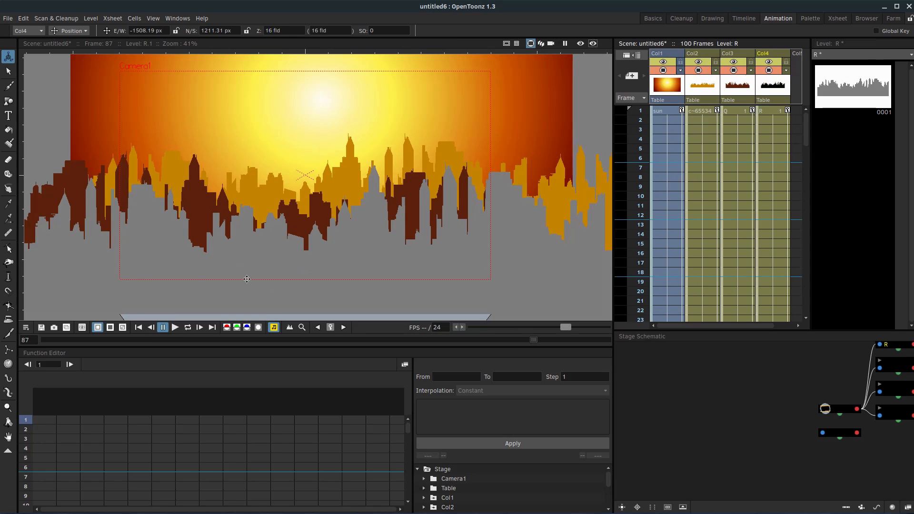
pyautogui.moveTo(154, 267)
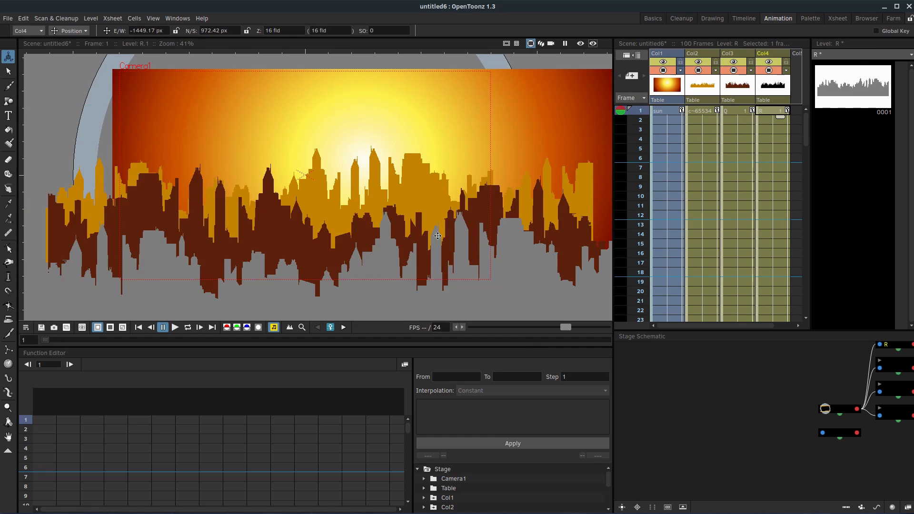
pyautogui.moveTo(377, 160)
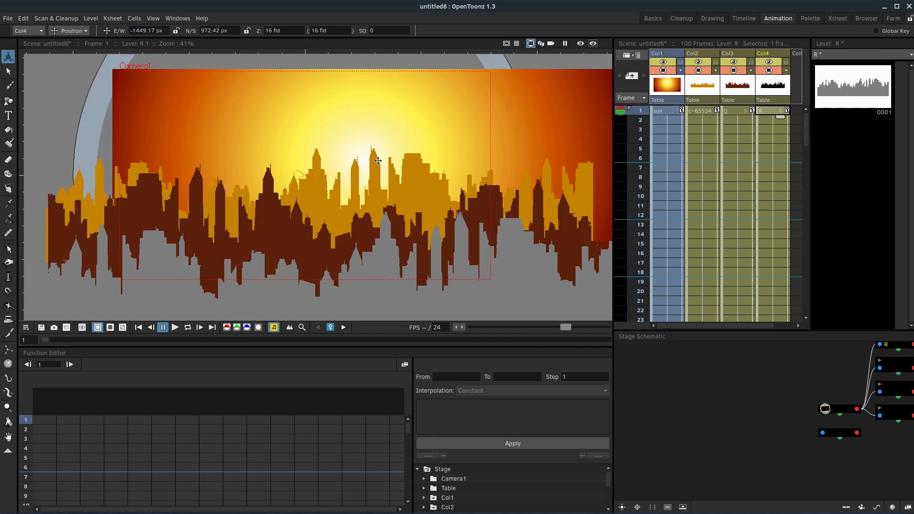
pyautogui.moveTo(267, 127)
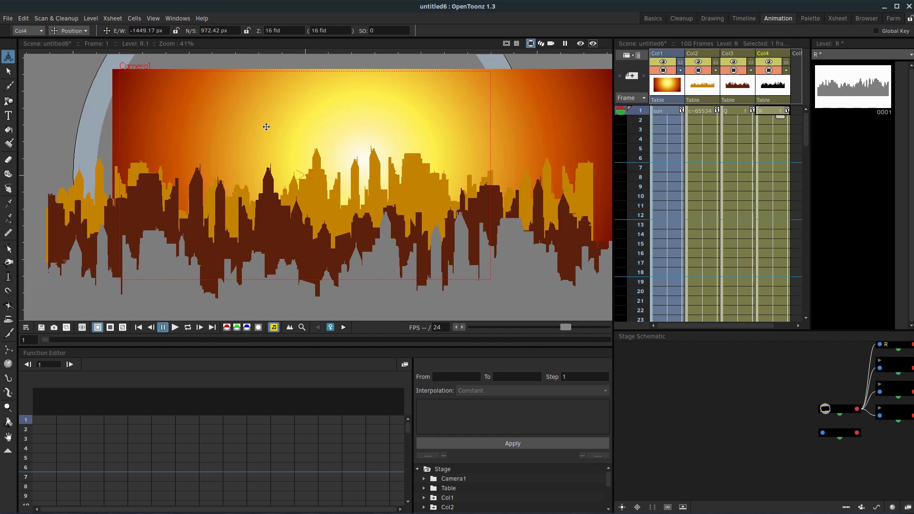
pyautogui.moveTo(158, 98)
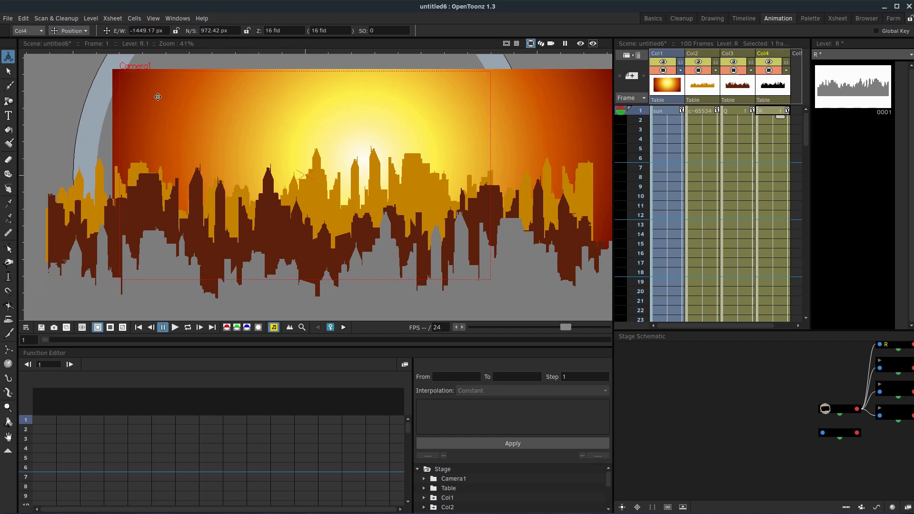
pyautogui.moveTo(354, 71)
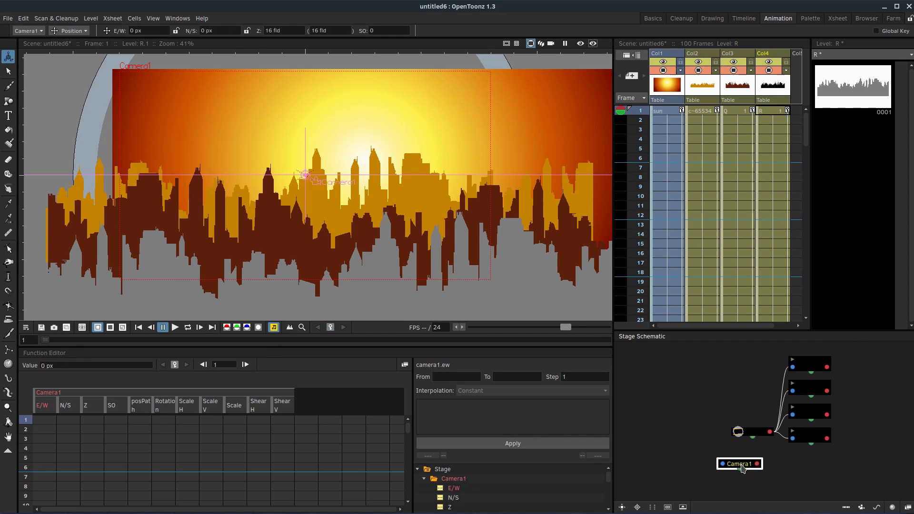
# Show Camera1's Z channel and set a 16 fld keyframe at frame 1.
pyautogui.moveTo(740, 464); pyautogui.dragTo(714, 473)
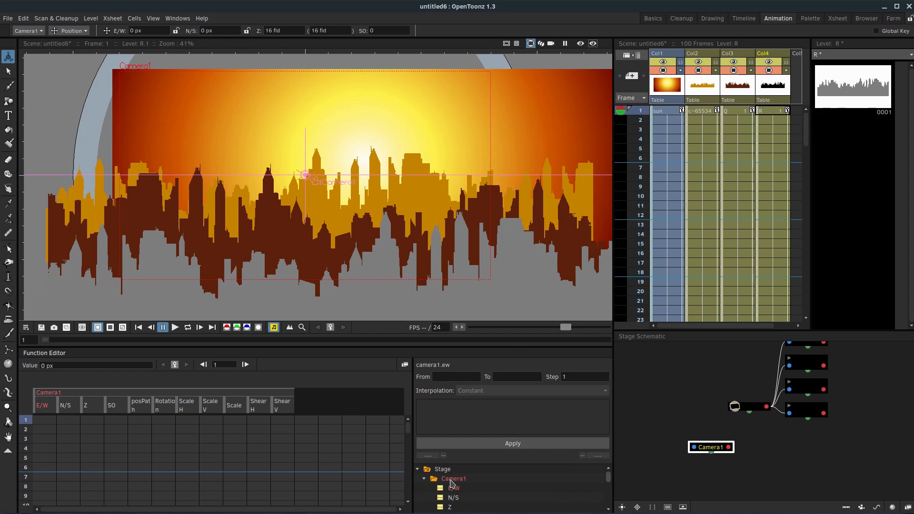
pyautogui.click(449, 507)
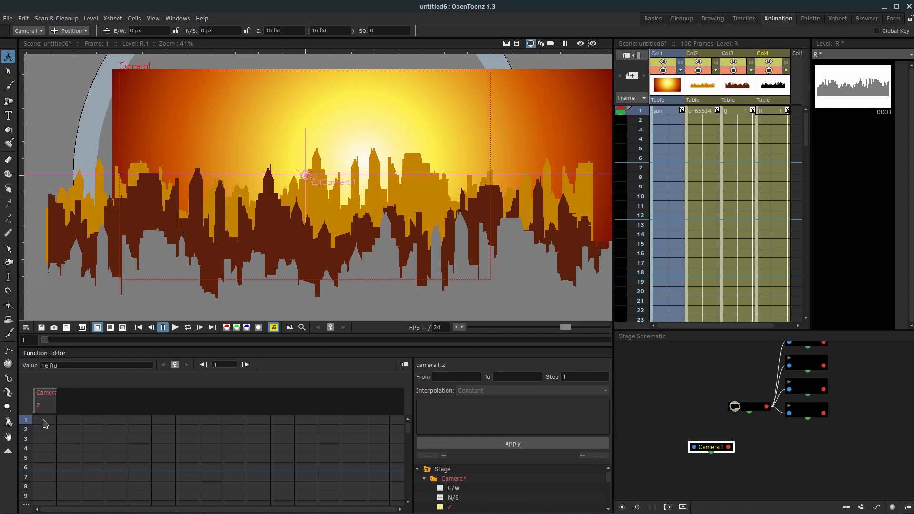
pyautogui.rightClick(46, 424)
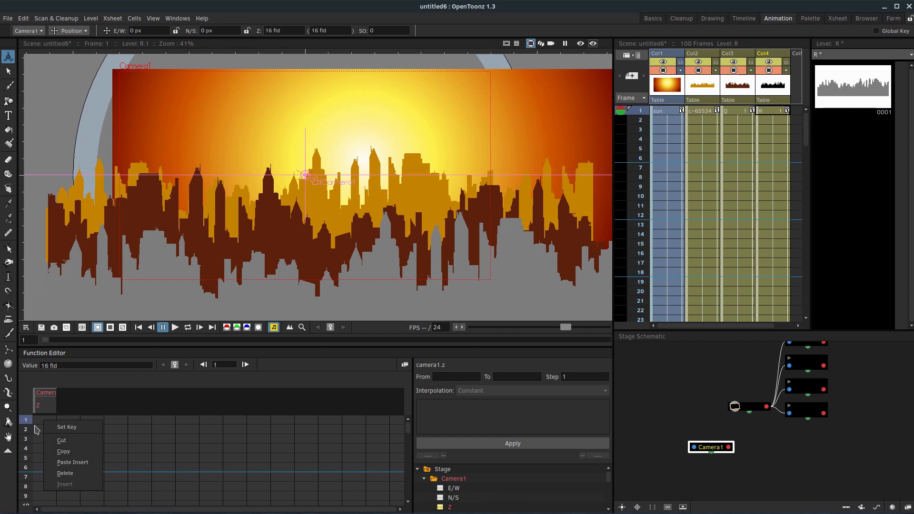
pyautogui.click(67, 426)
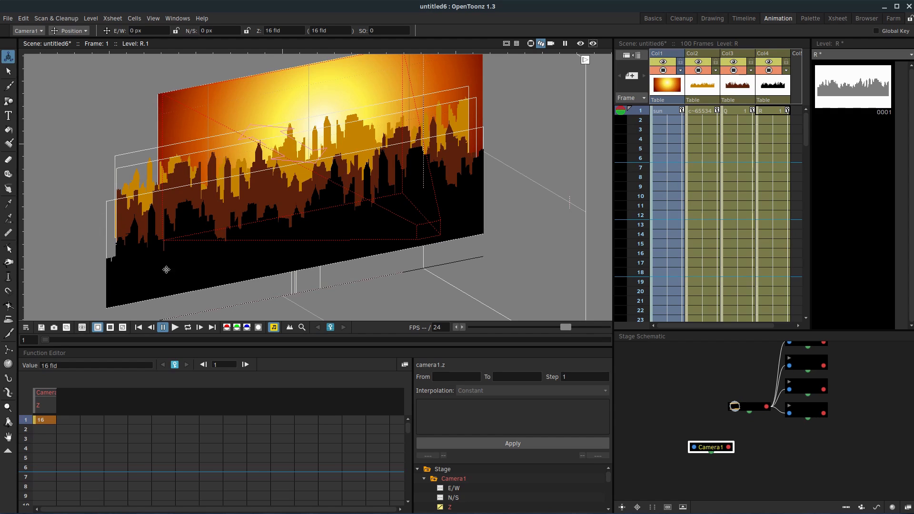
pyautogui.moveTo(246, 190)
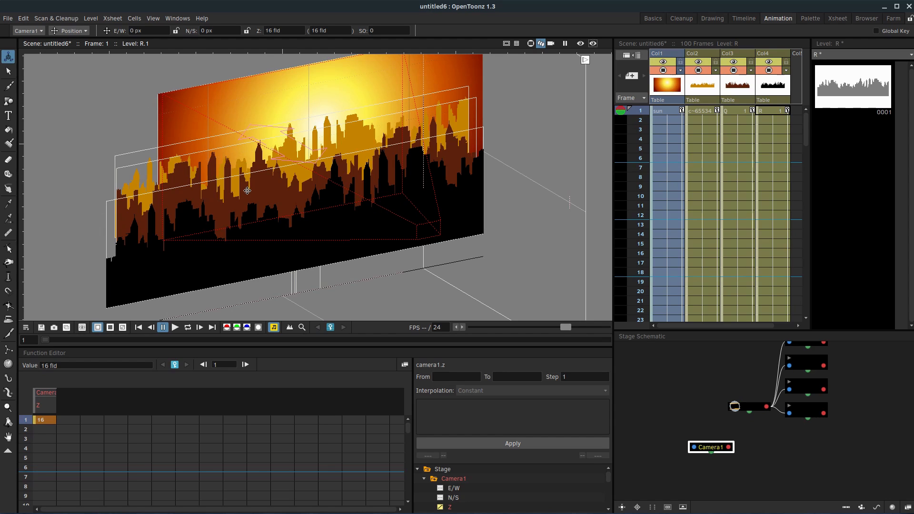
pyautogui.moveTo(355, 205)
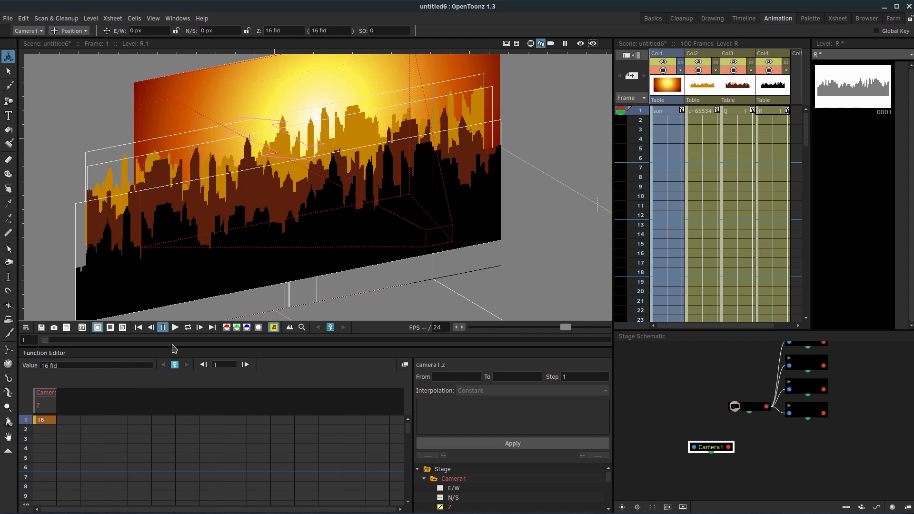
pyautogui.moveTo(408, 432)
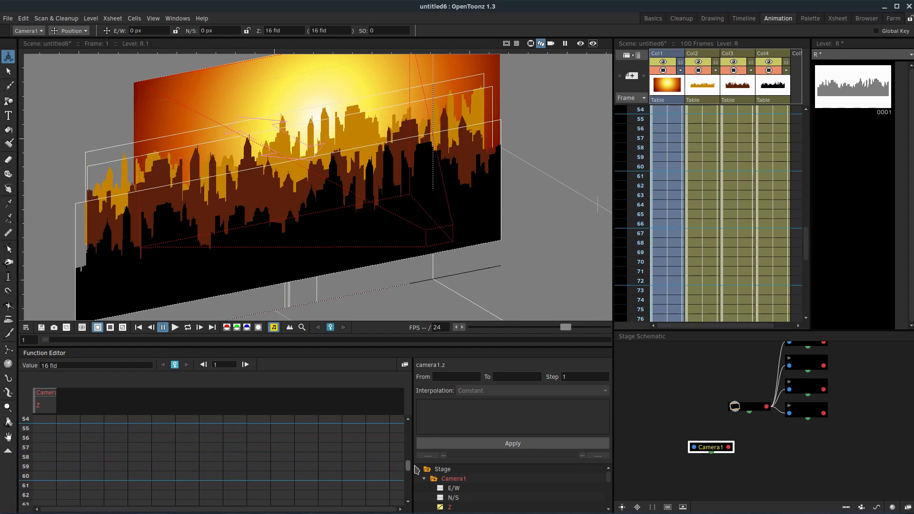
# Scroll the Xsheet and function editor down to the scene's final frame 100.
pyautogui.scroll(-3)
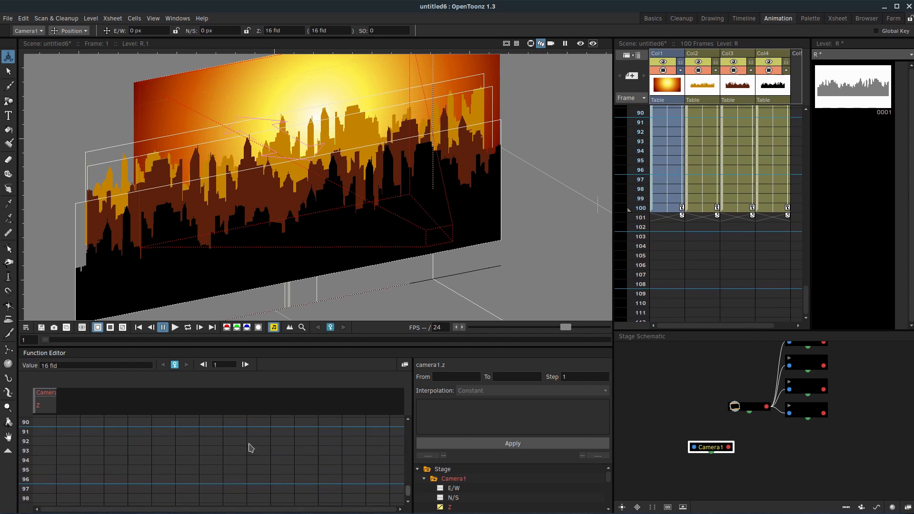
pyautogui.scroll(-3)
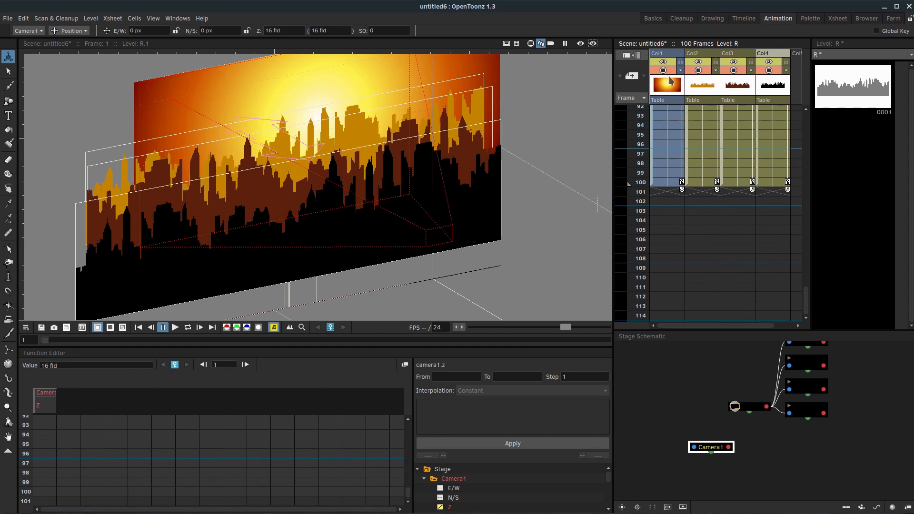
pyautogui.moveTo(686, 143)
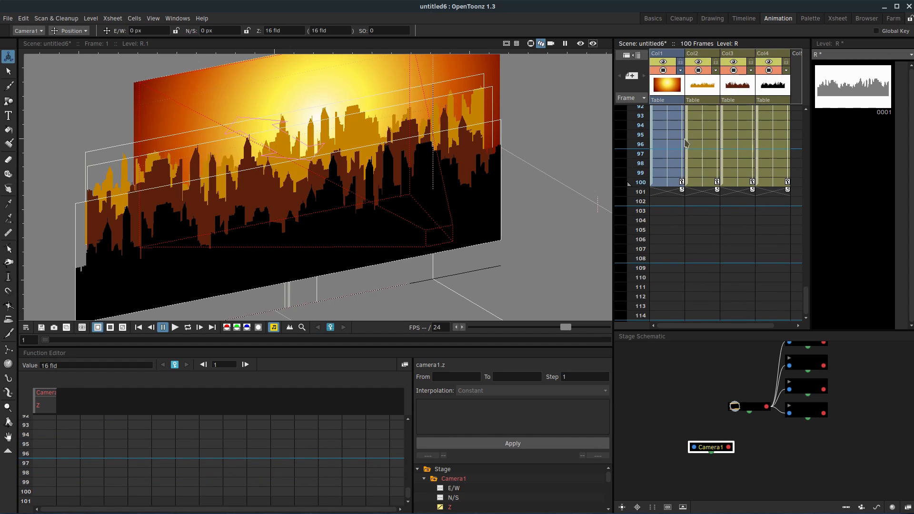
pyautogui.moveTo(42, 496)
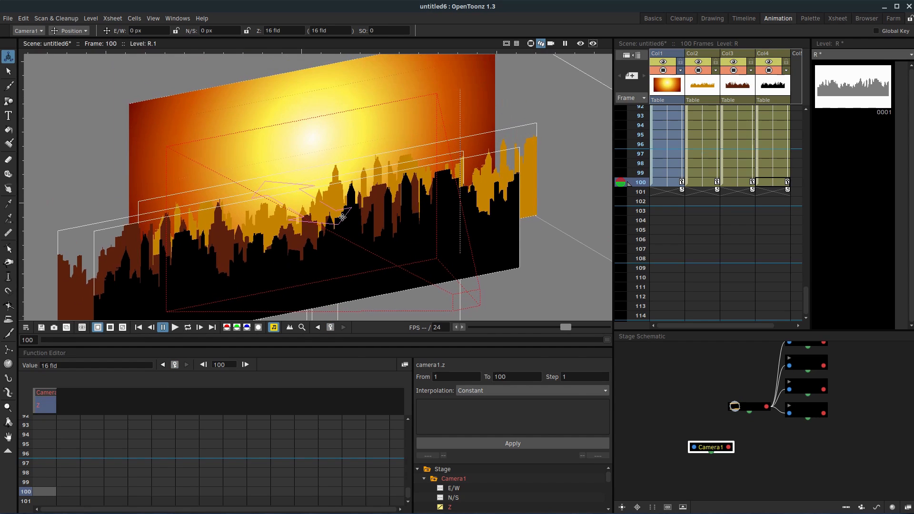
# In Camera View, drag the camera's Z closer at frame 100 to about 7.1 fld for the zoom-in.
pyautogui.click(530, 44)
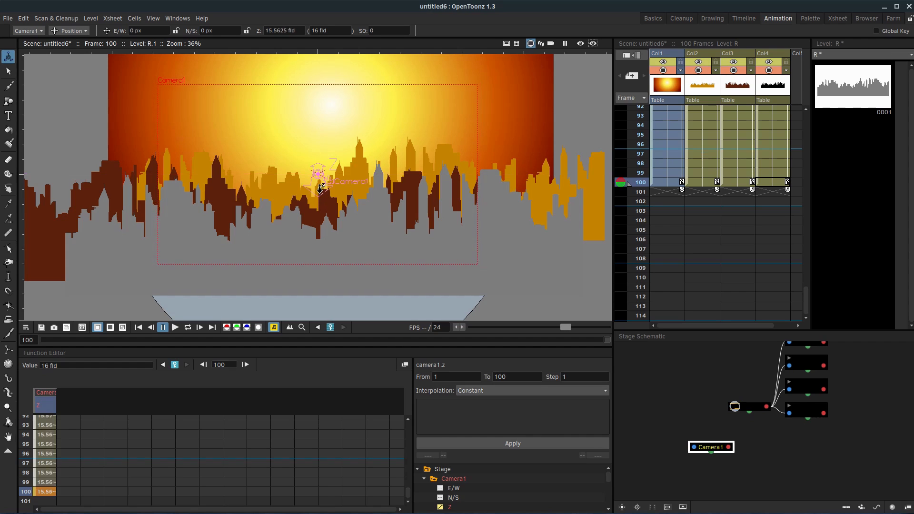
pyautogui.moveTo(320, 190); pyautogui.dragTo(302, 76)
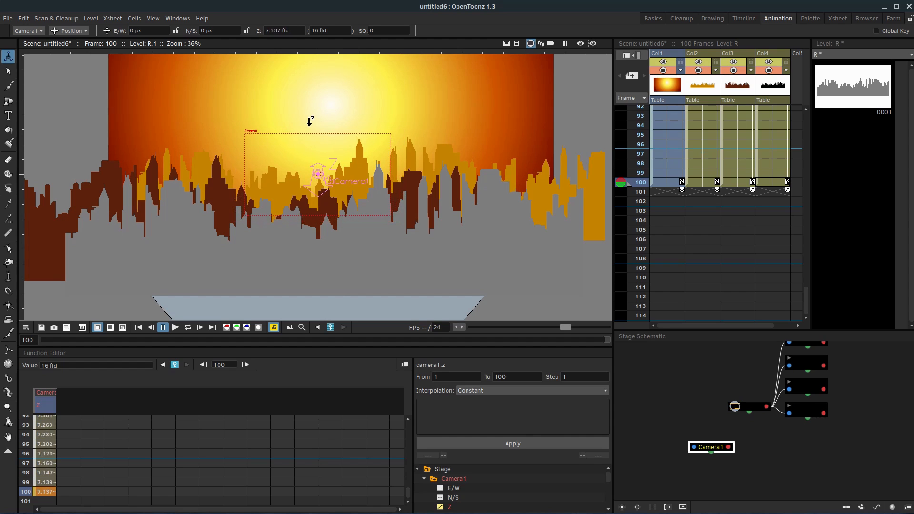
pyautogui.moveTo(310, 120); pyautogui.dragTo(318, 175)
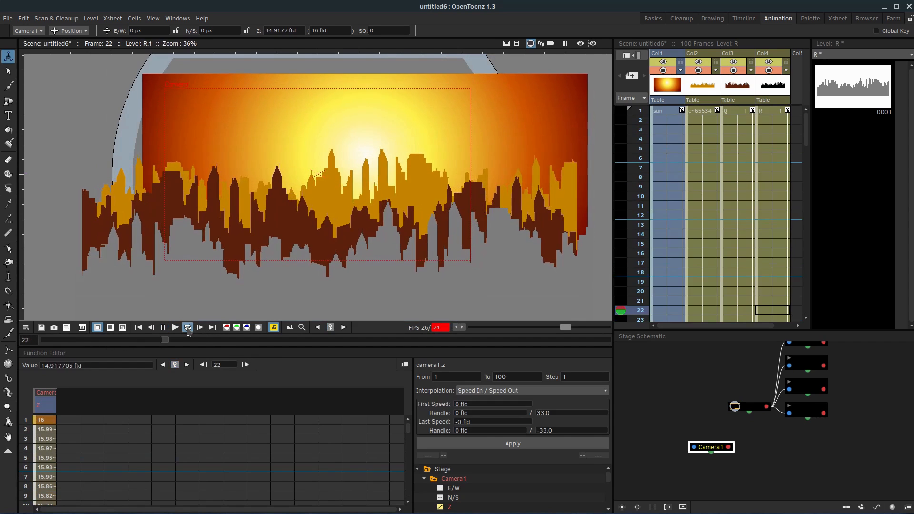
# Play back the camera zoom, then show Camera1's N/S channel at 0 px on frame 1.
pyautogui.click(187, 328)
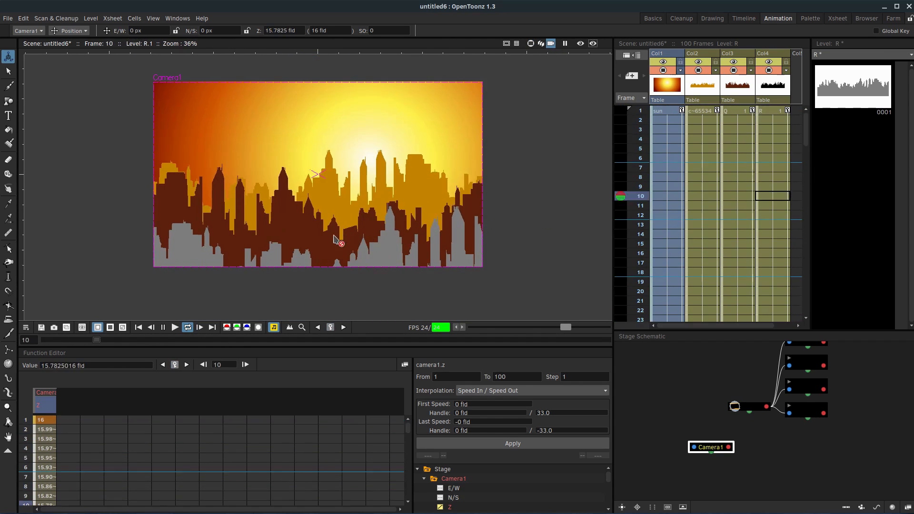
pyautogui.click(163, 327)
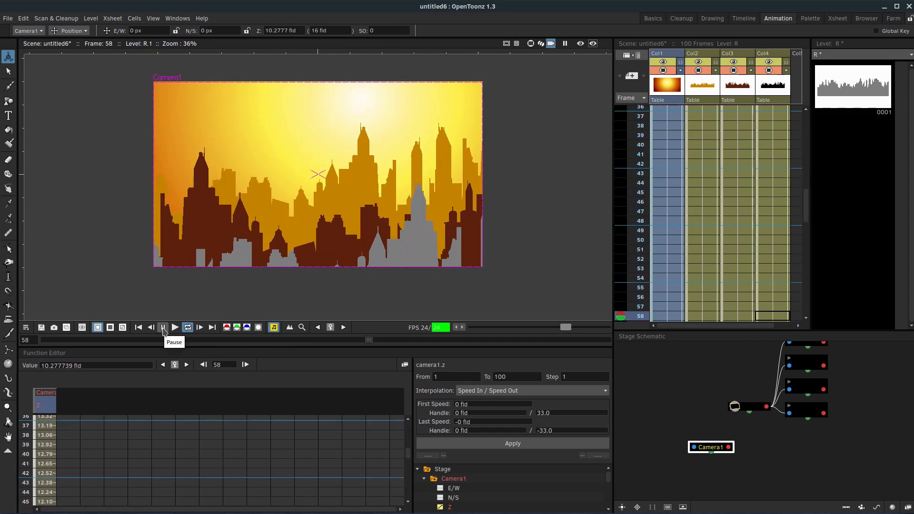
pyautogui.click(163, 328)
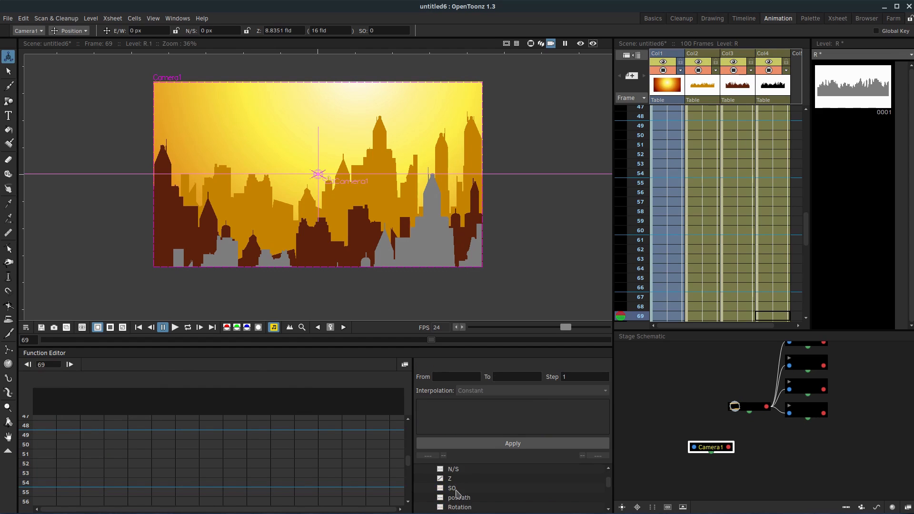
pyautogui.click(455, 468)
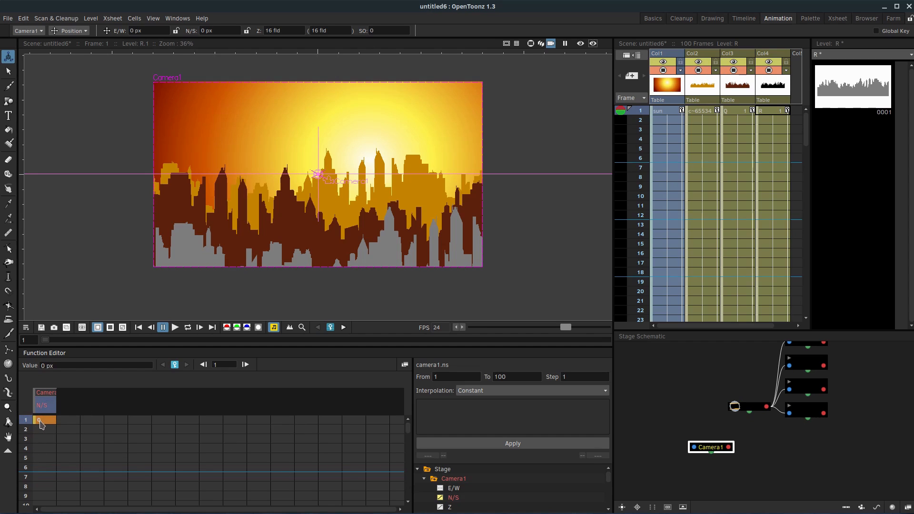
# At frame 100, pan the camera down to about −432 px N/S for an eased pan.
pyautogui.scroll(-3)
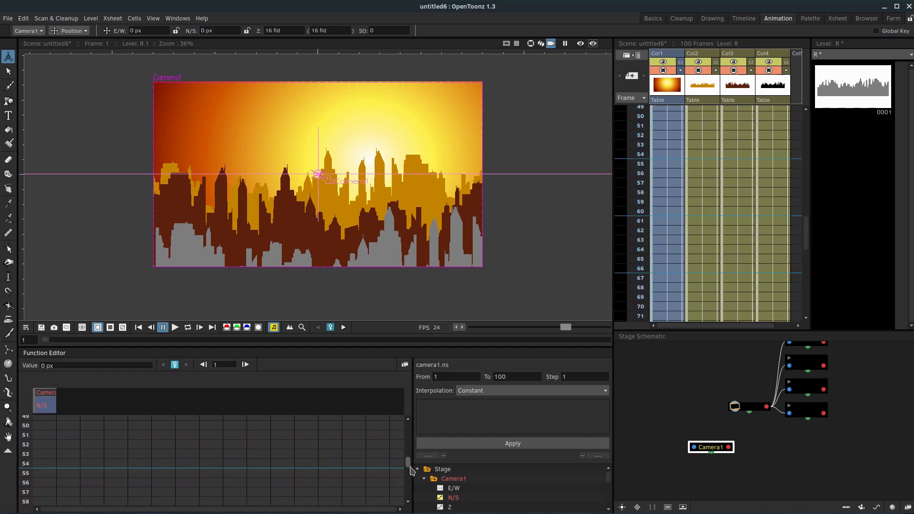
pyautogui.scroll(-3)
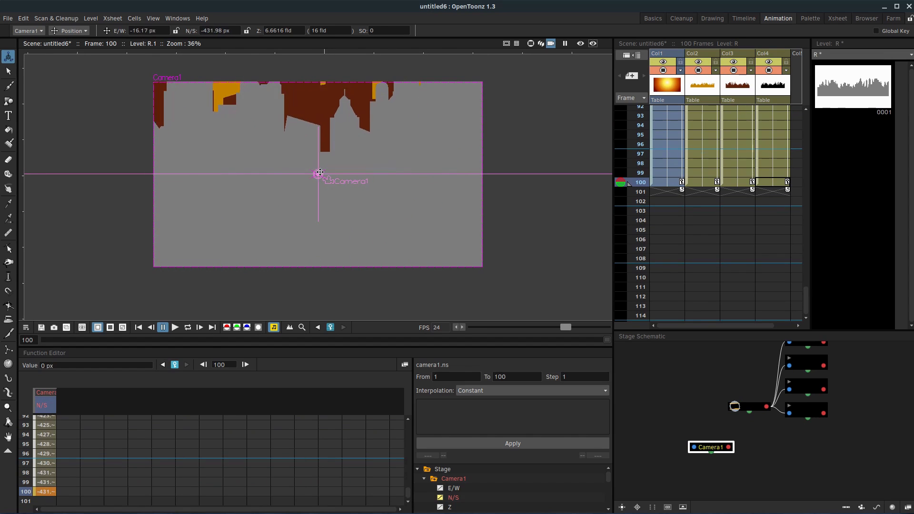
pyautogui.moveTo(319, 172); pyautogui.dragTo(316, 179)
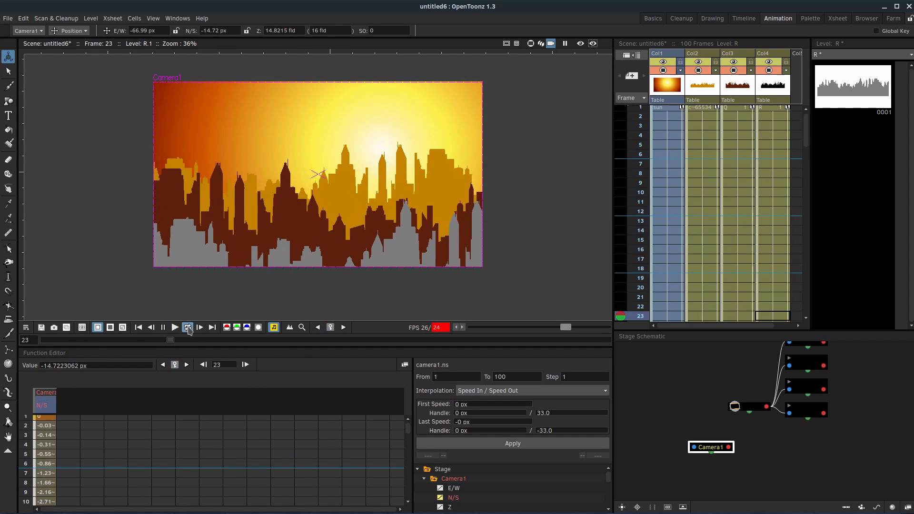
pyautogui.click(188, 328)
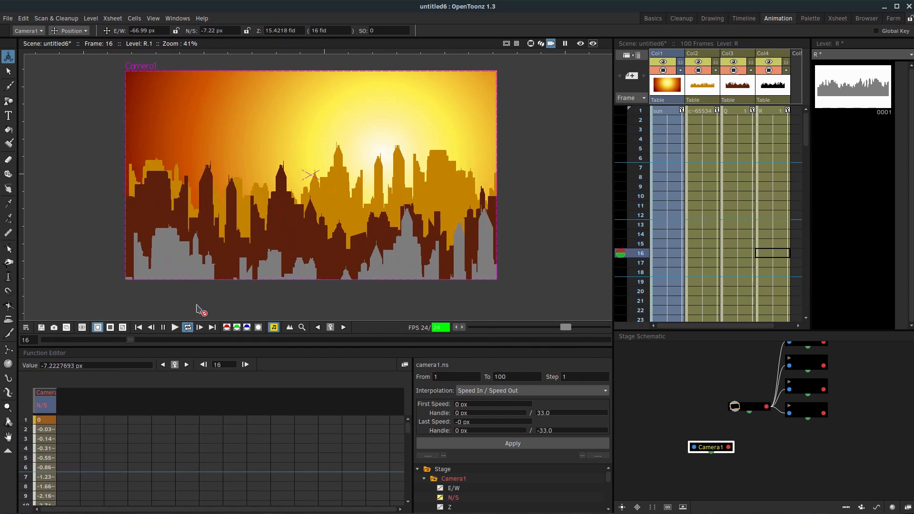
pyautogui.click(162, 327)
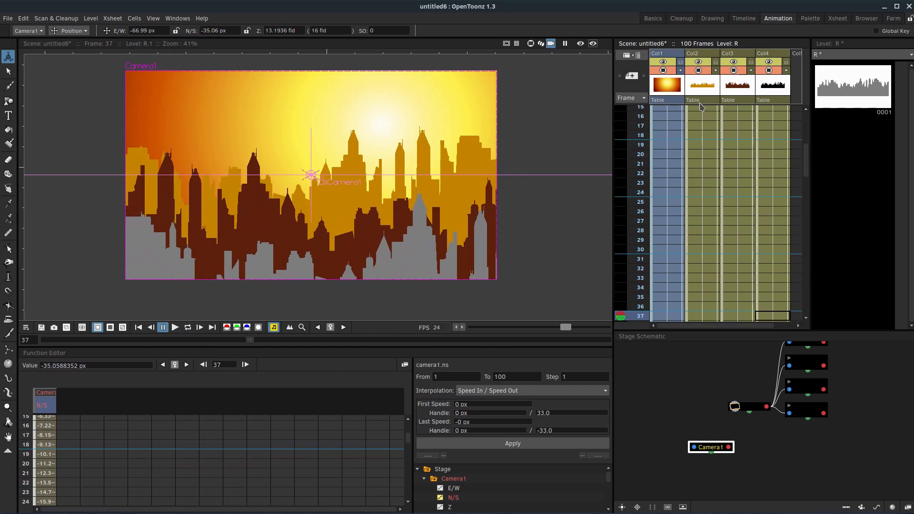
pyautogui.click(541, 42)
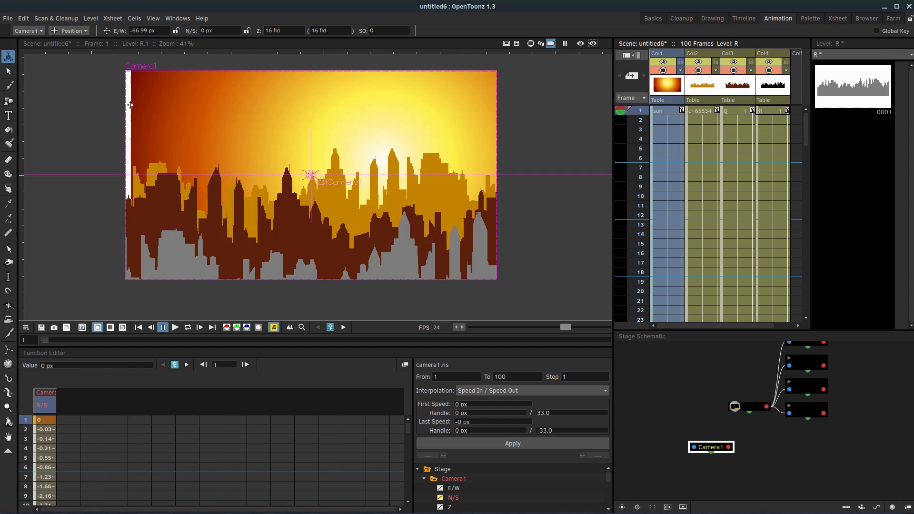
pyautogui.click(662, 111)
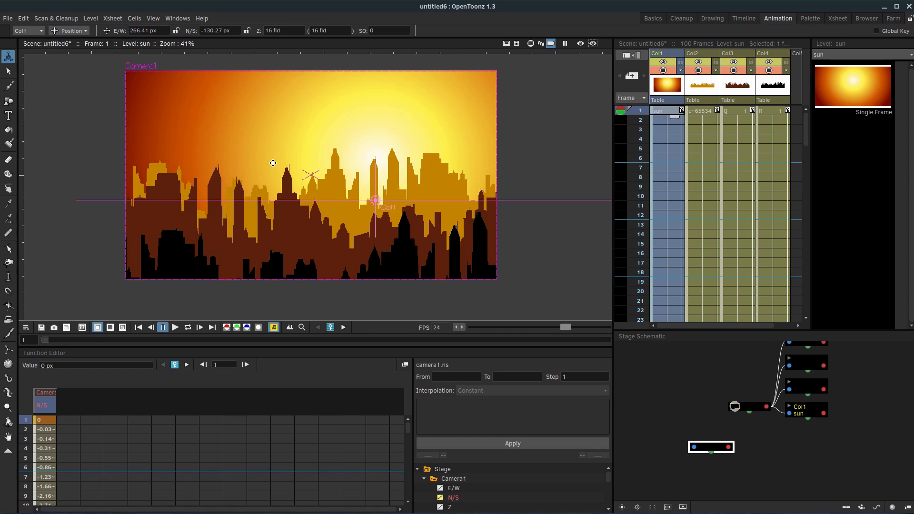
pyautogui.click(187, 328)
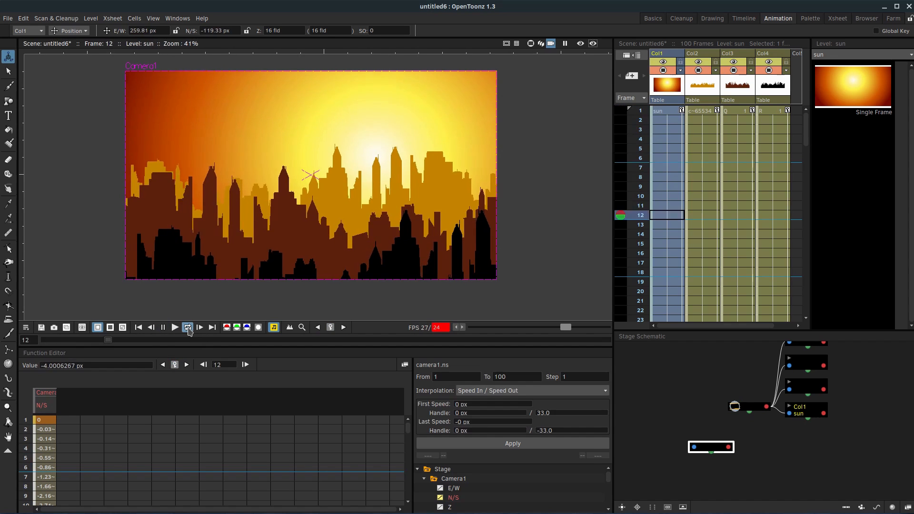
pyautogui.click(188, 327)
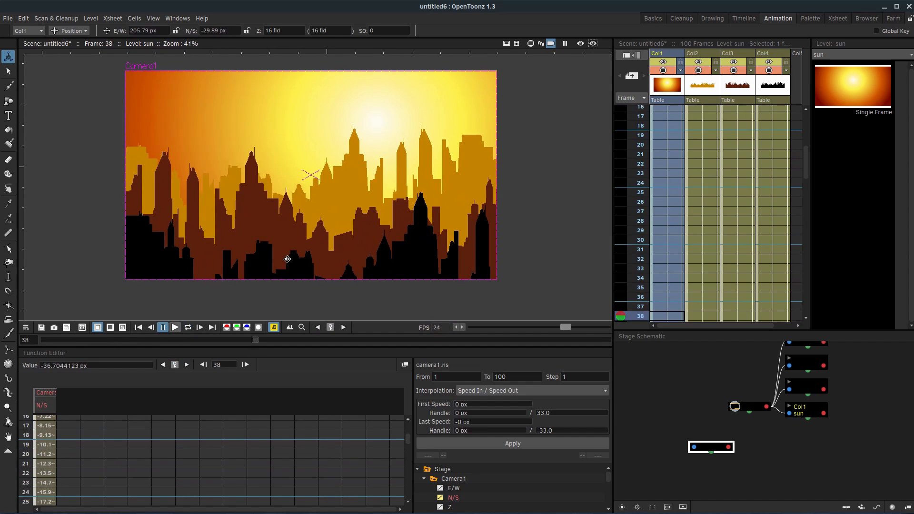
# Render the whole skyline scene to a movie via File > Render.
pyautogui.click(6, 18)
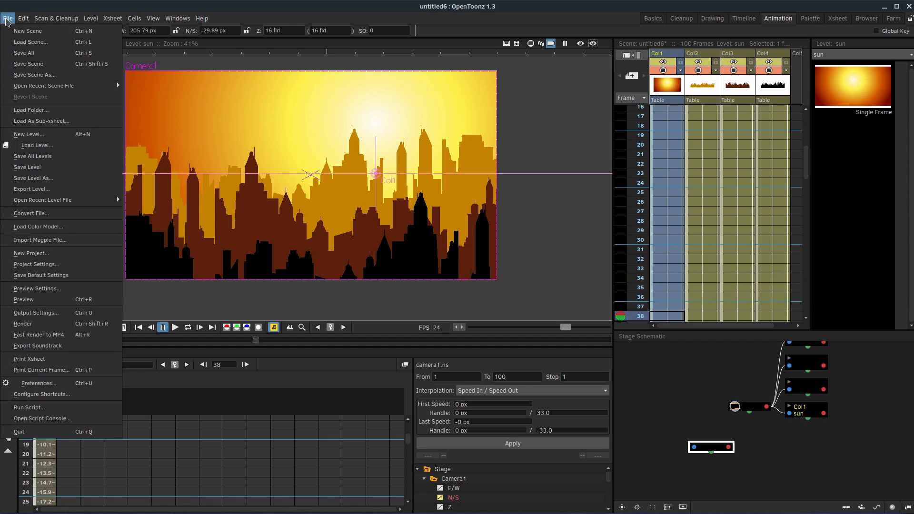
pyautogui.moveTo(40, 324)
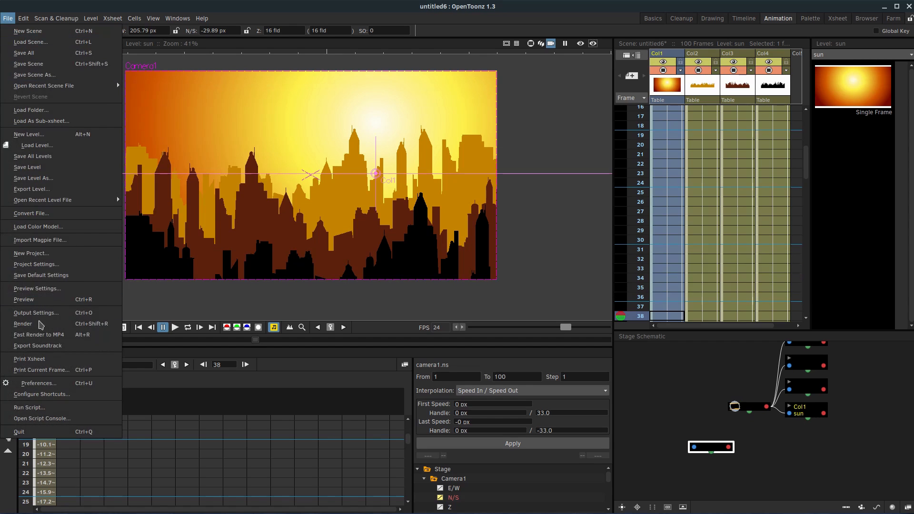
pyautogui.click(39, 335)
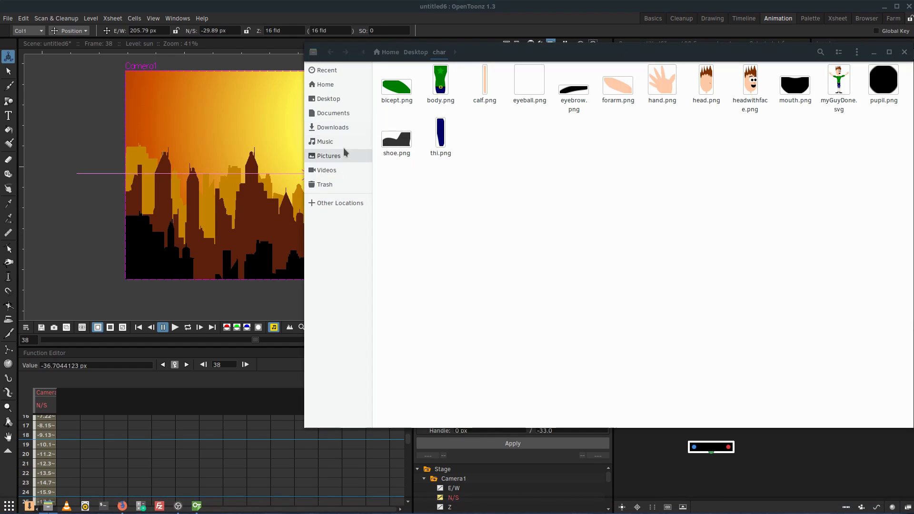
# From the Desktop, play the rendered untitled6.mp4 in VLC.
pyautogui.click(328, 98)
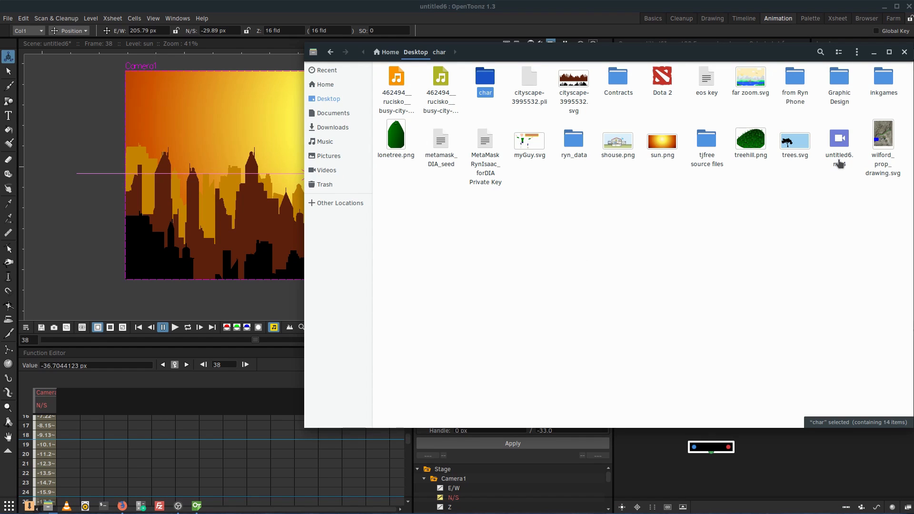
pyautogui.doubleClick(840, 138)
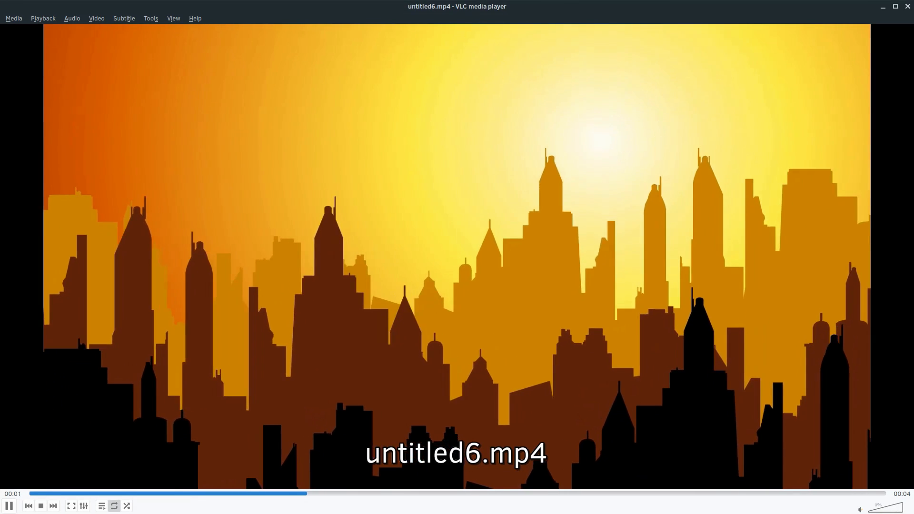